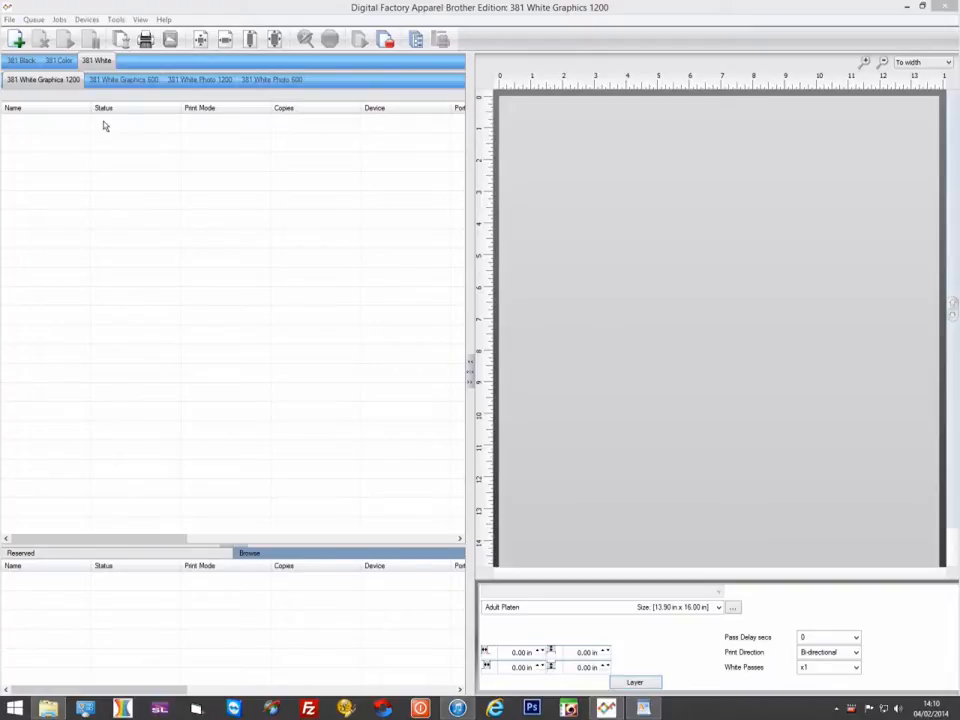
Step: Browse the 381 Black, Color and White queue groups, including White Photo 1200, ending on 381 Black Graphics 600
{"action": "left_click", "coordinate": [22, 60]}
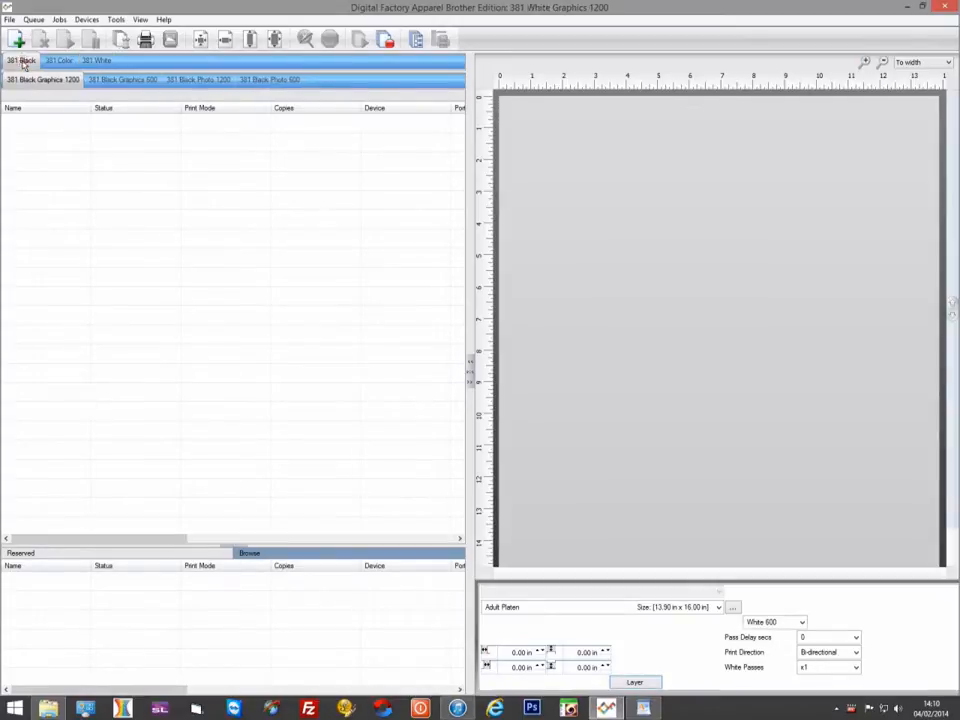
{"action": "left_click", "coordinate": [42, 80]}
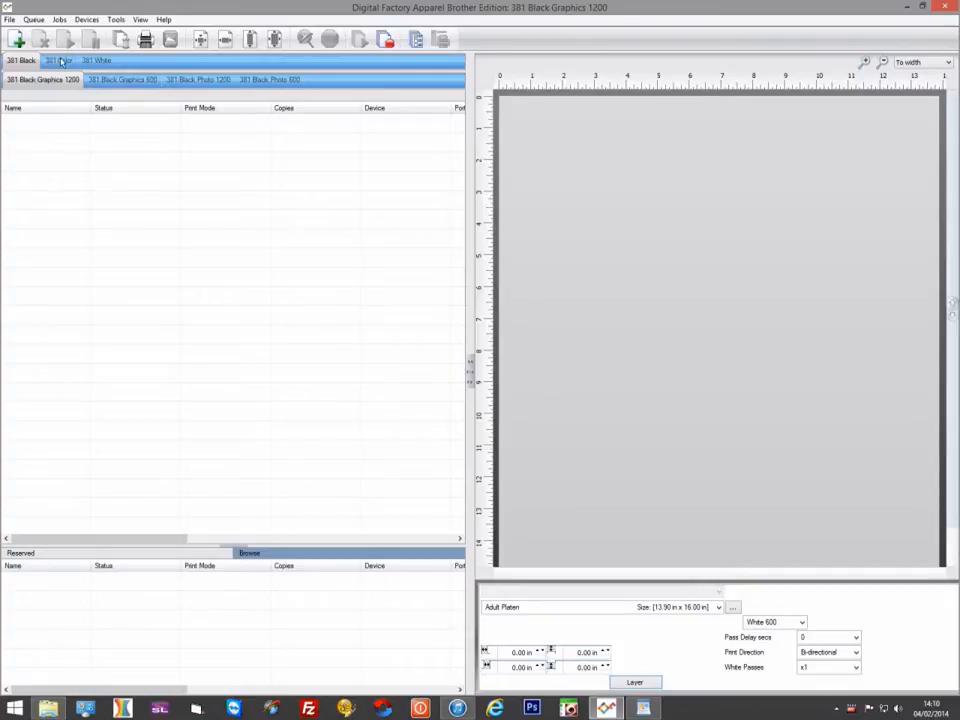
{"action": "left_click", "coordinate": [60, 60]}
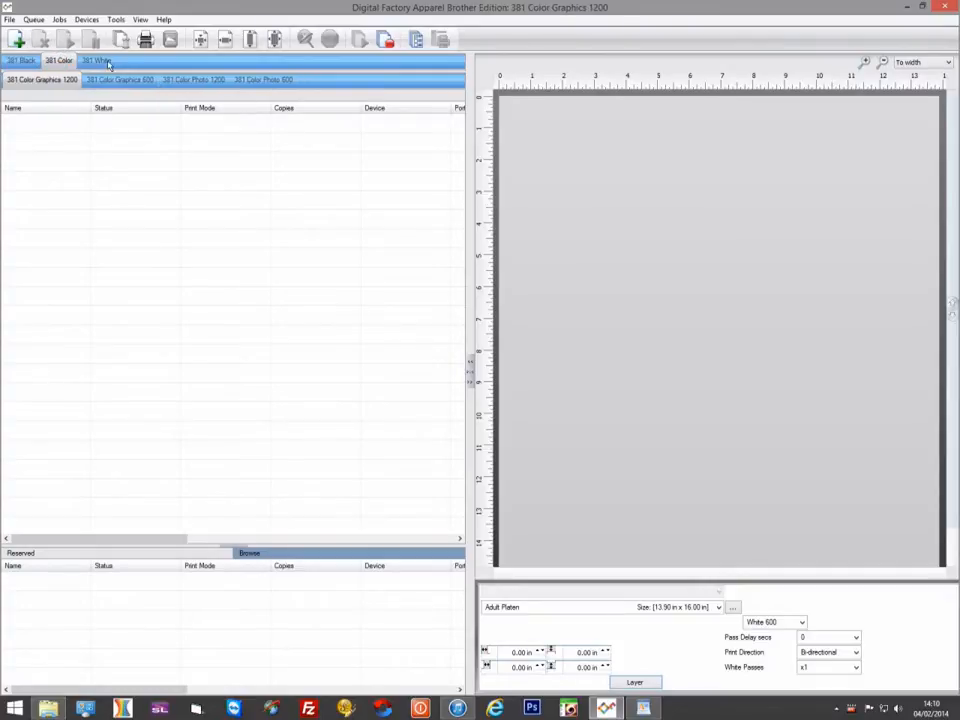
{"action": "left_click", "coordinate": [96, 60]}
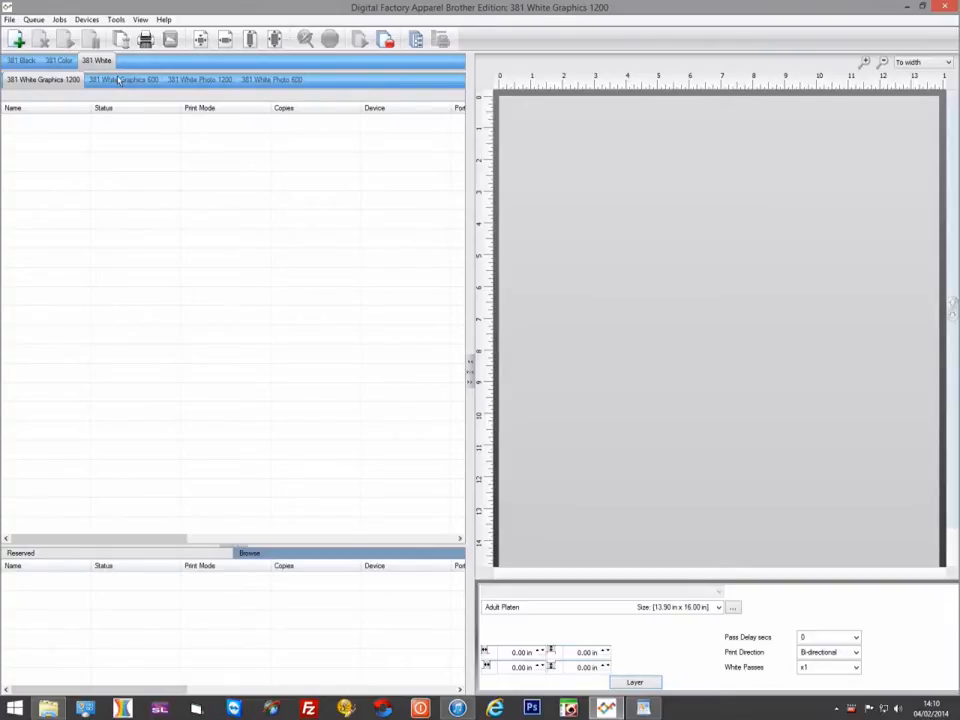
{"action": "left_click", "coordinate": [270, 80]}
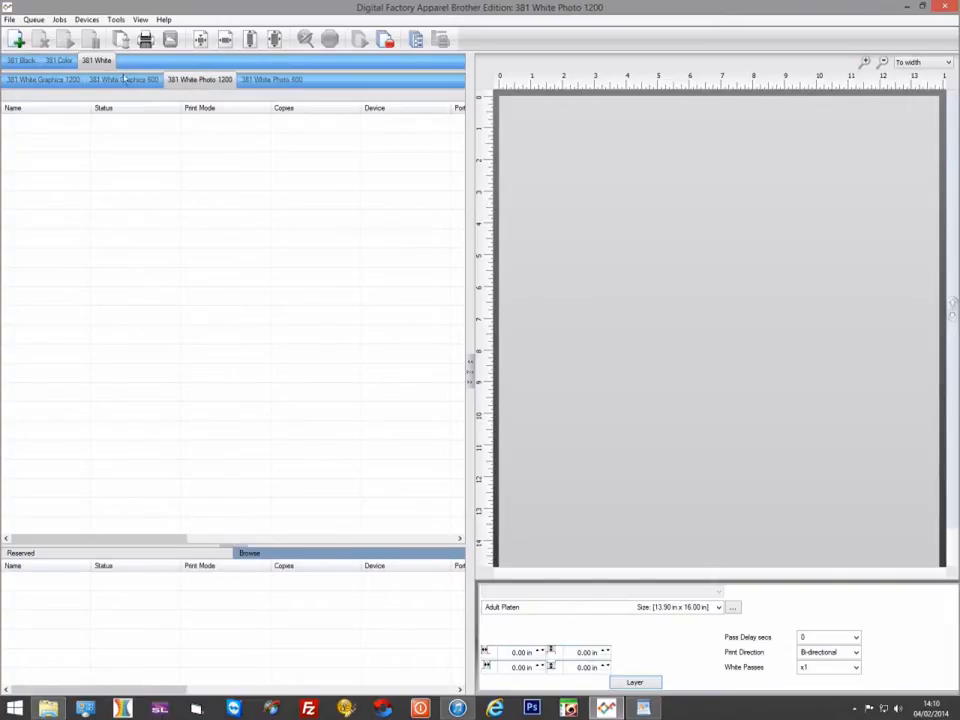
{"action": "left_click", "coordinate": [44, 80]}
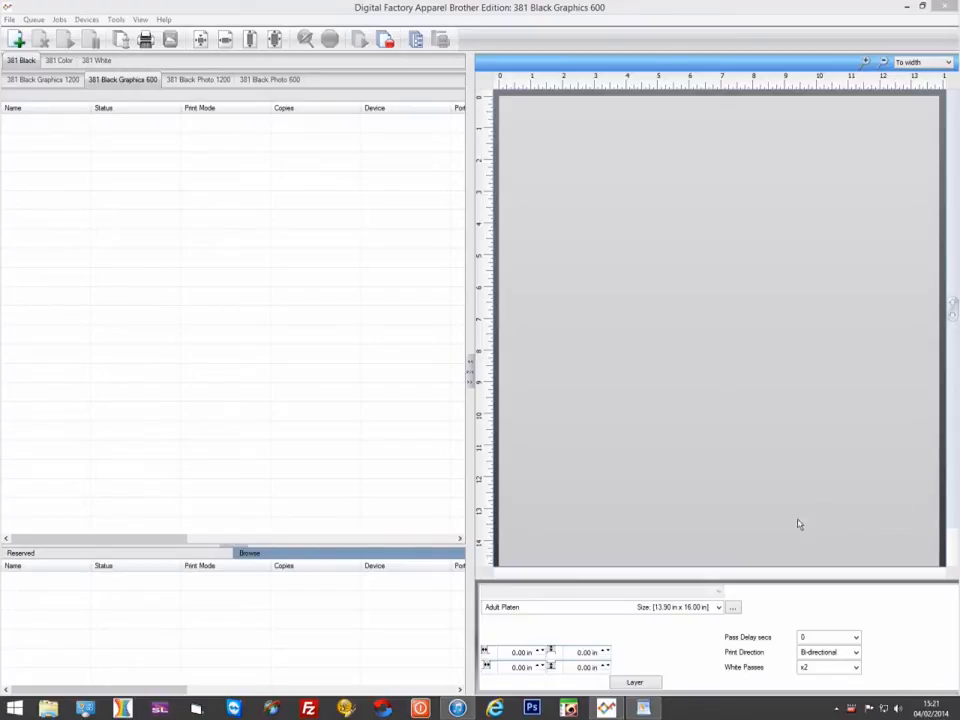
{"action": "mouse_move", "coordinate": [548, 468]}
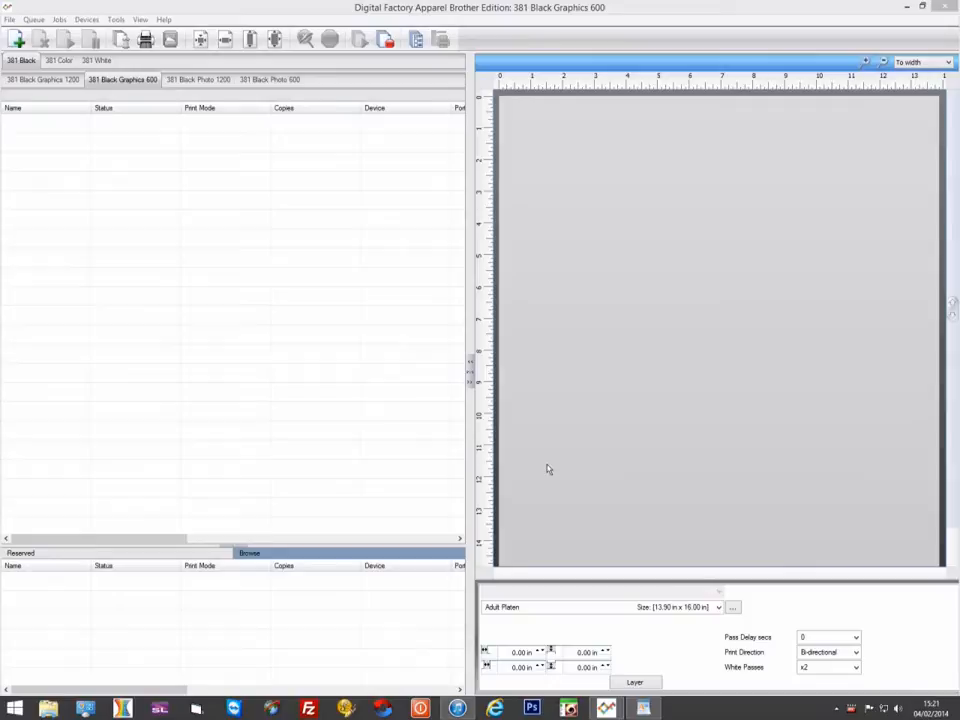
{"action": "mouse_move", "coordinate": [618, 672]}
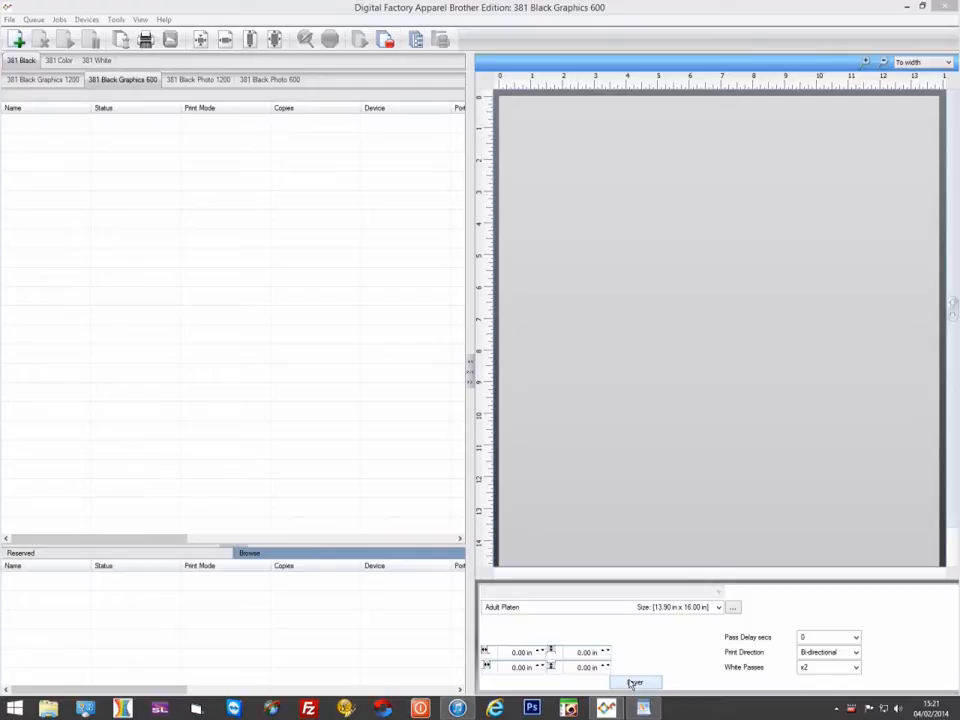
Step: Bring up Queue Properties on the Layer Profile page for the Black Graphics 600 queue
{"action": "left_click", "coordinate": [636, 684]}
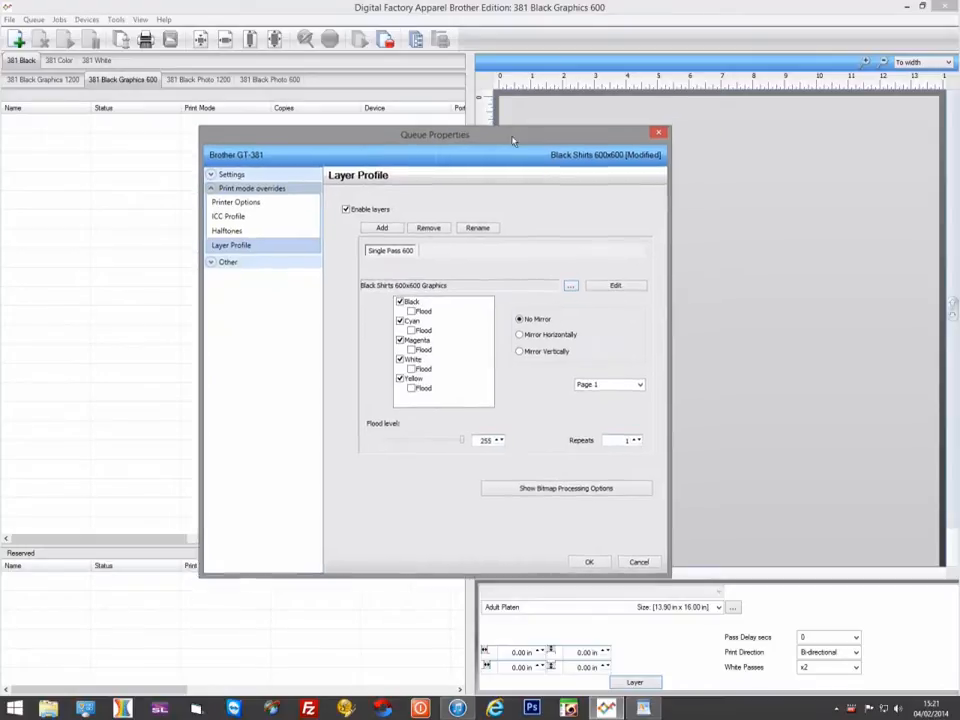
Step: Keep the white layer in Underbase mode, choose an underbase choke strength, and save the layer profile
{"action": "left_click_drag", "start_coordinate": [436, 136], "coordinate": [300, 136]}
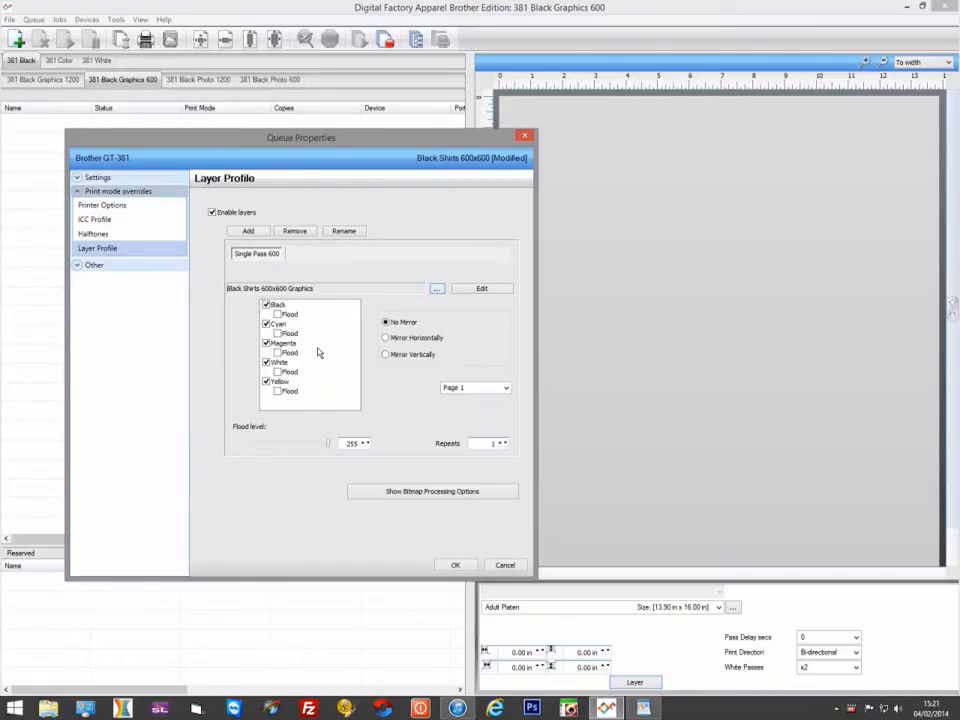
{"action": "left_click", "coordinate": [432, 492]}
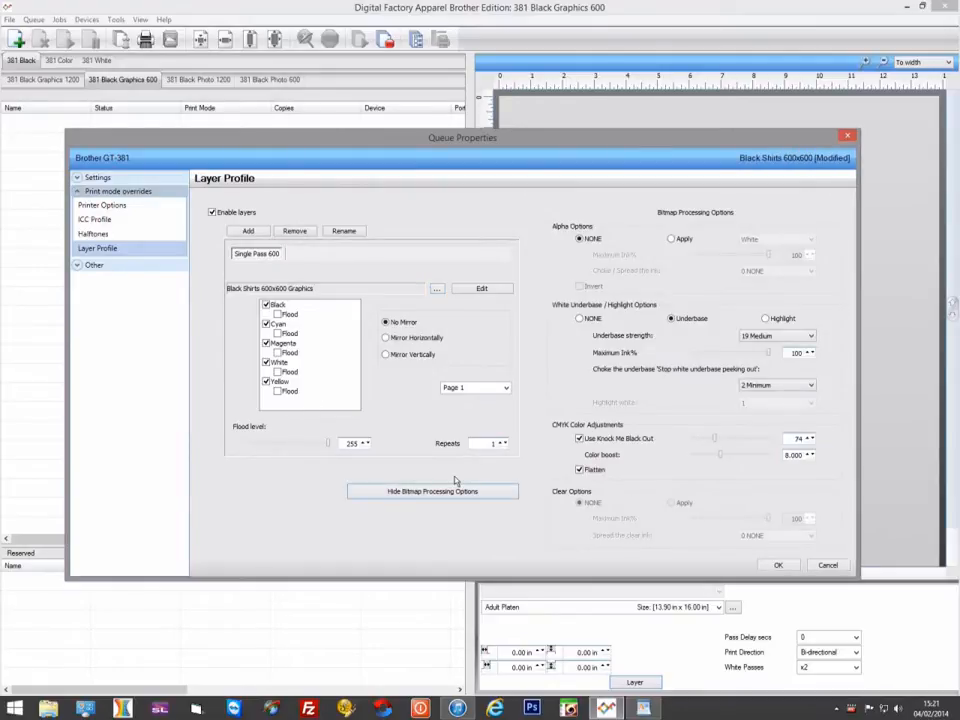
{"action": "mouse_move", "coordinate": [518, 446]}
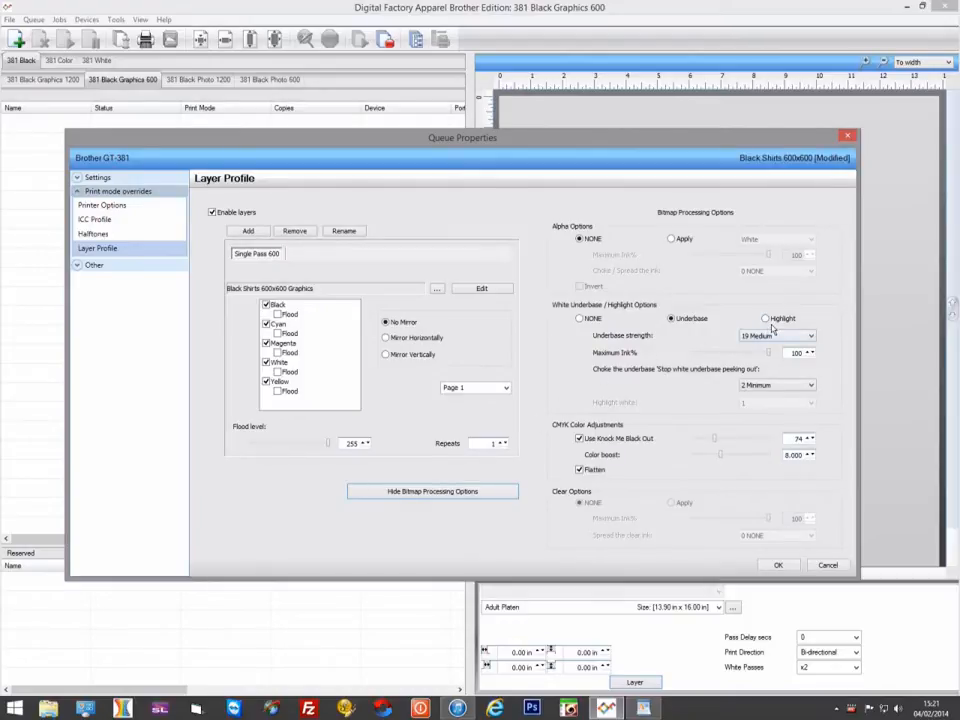
{"action": "left_click", "coordinate": [766, 318]}
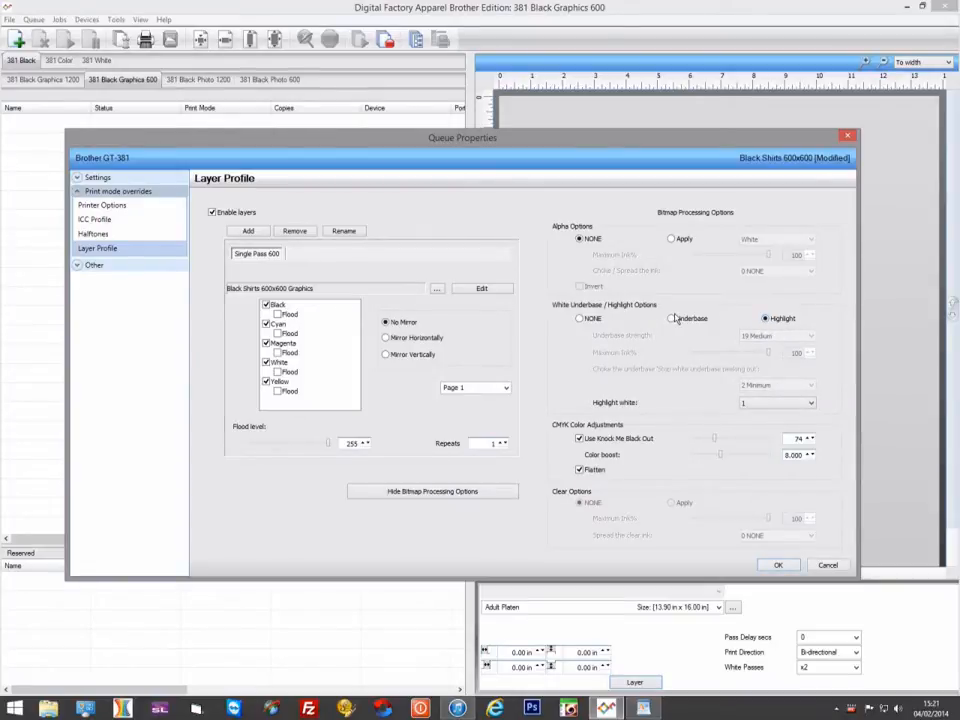
{"action": "left_click", "coordinate": [672, 318]}
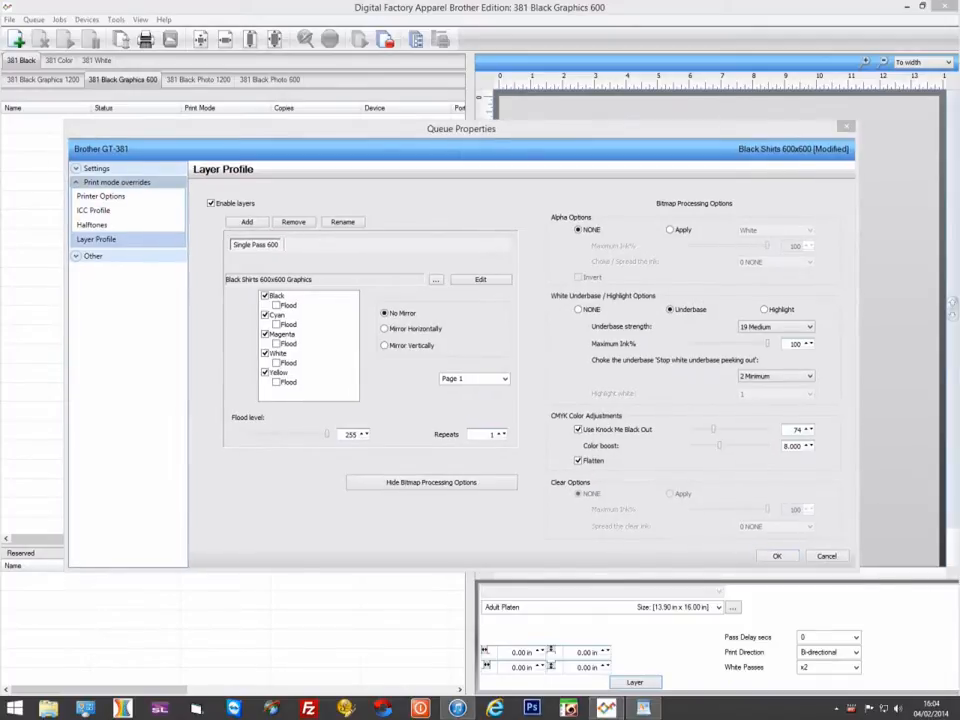
{"action": "mouse_move", "coordinate": [760, 446]}
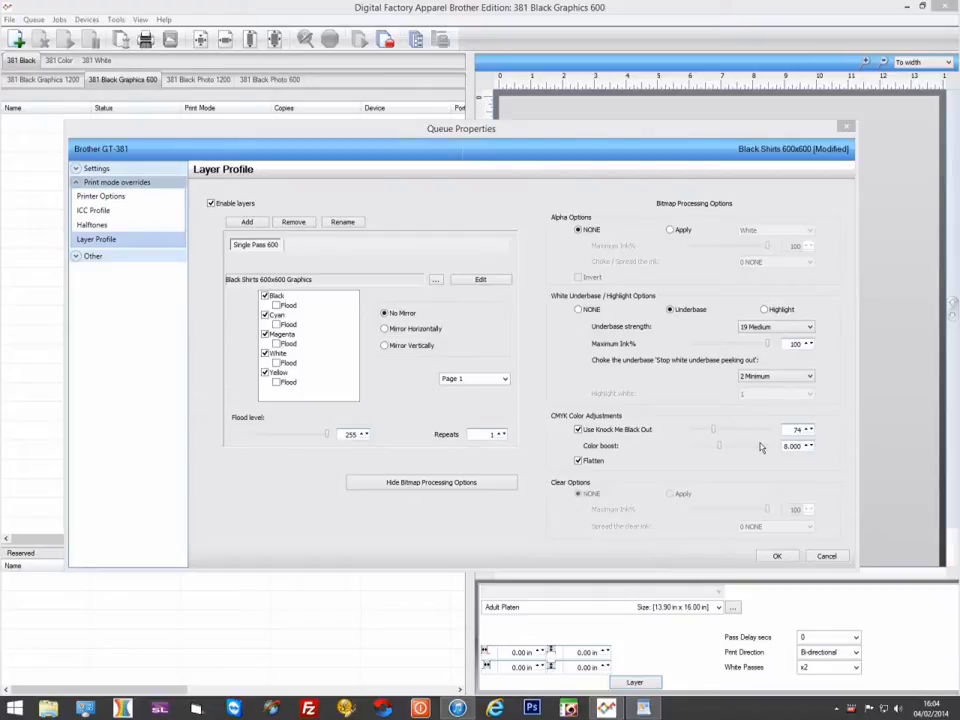
{"action": "left_click", "coordinate": [776, 376]}
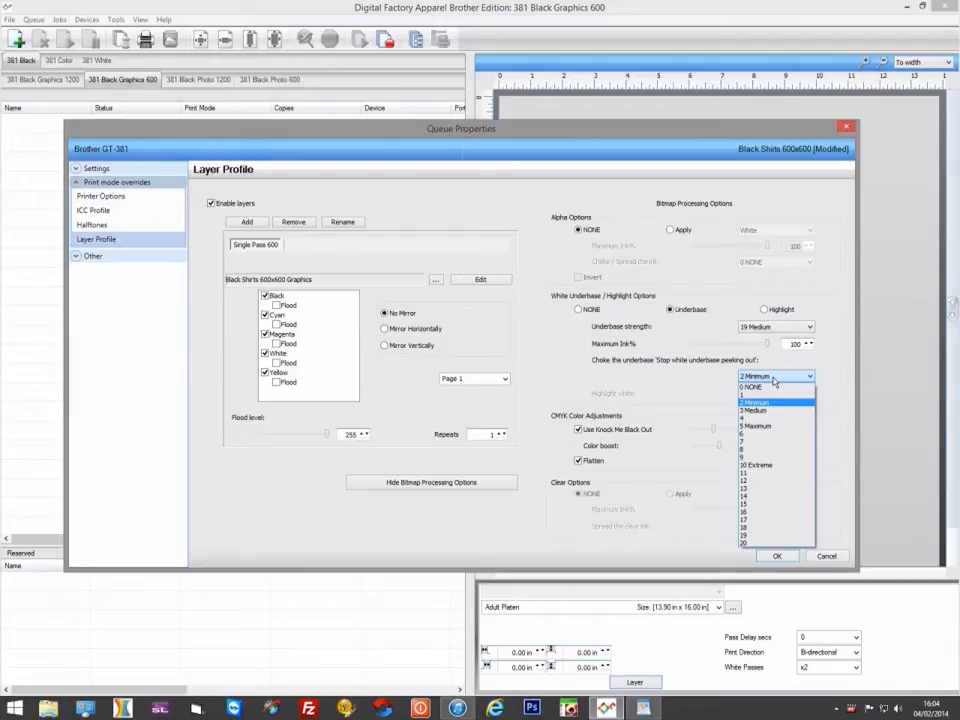
{"action": "mouse_move", "coordinate": [772, 412]}
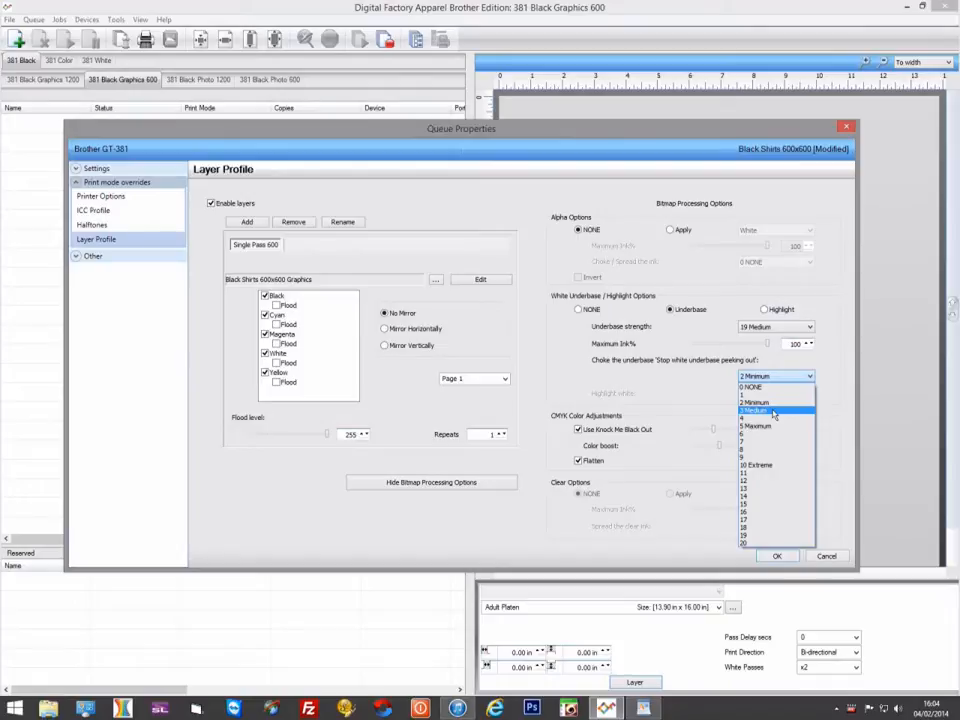
{"action": "mouse_move", "coordinate": [776, 420]}
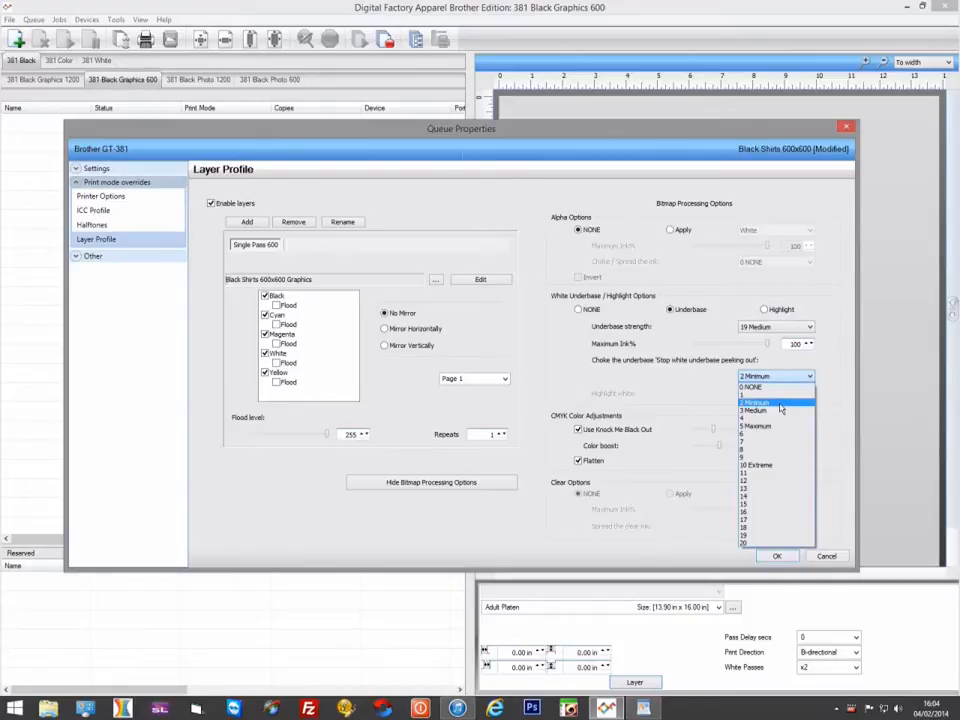
{"action": "left_click", "coordinate": [776, 402]}
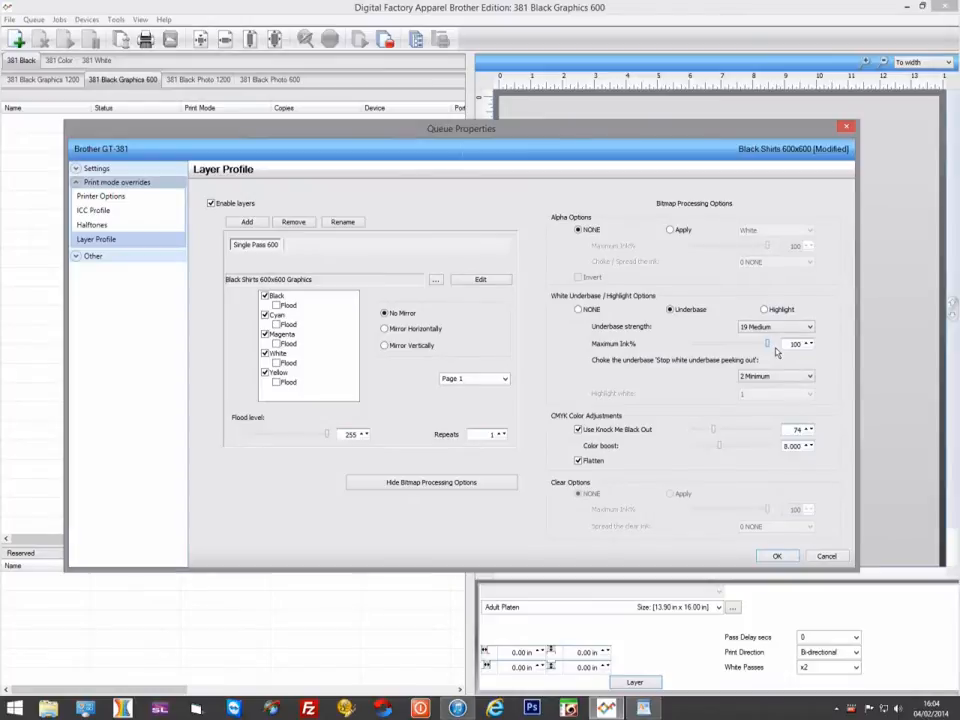
{"action": "mouse_move", "coordinate": [776, 370]}
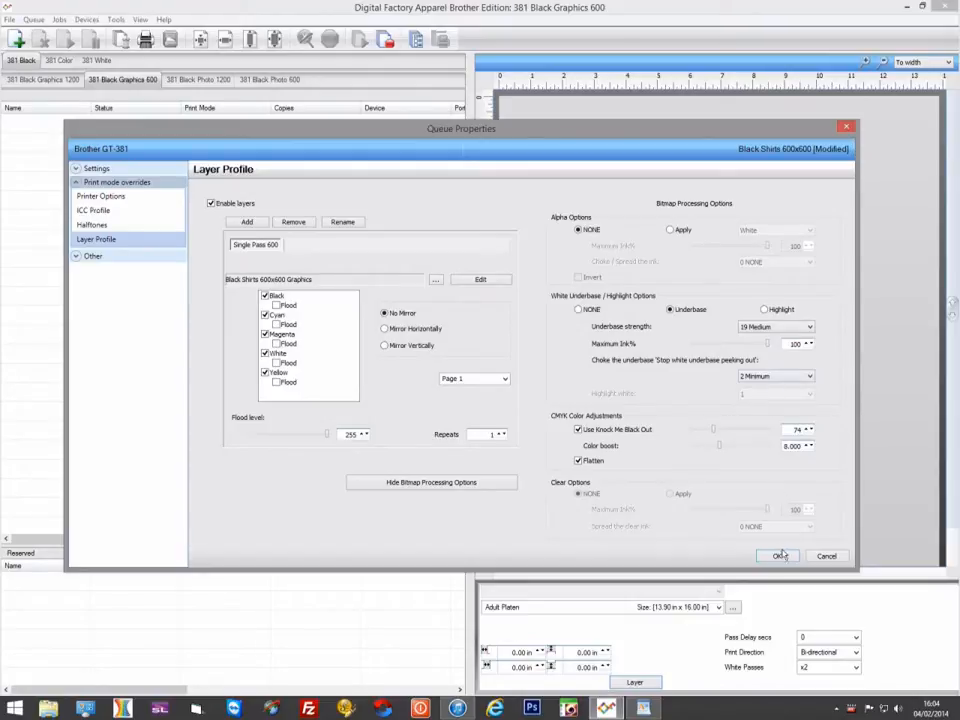
{"action": "left_click", "coordinate": [780, 556]}
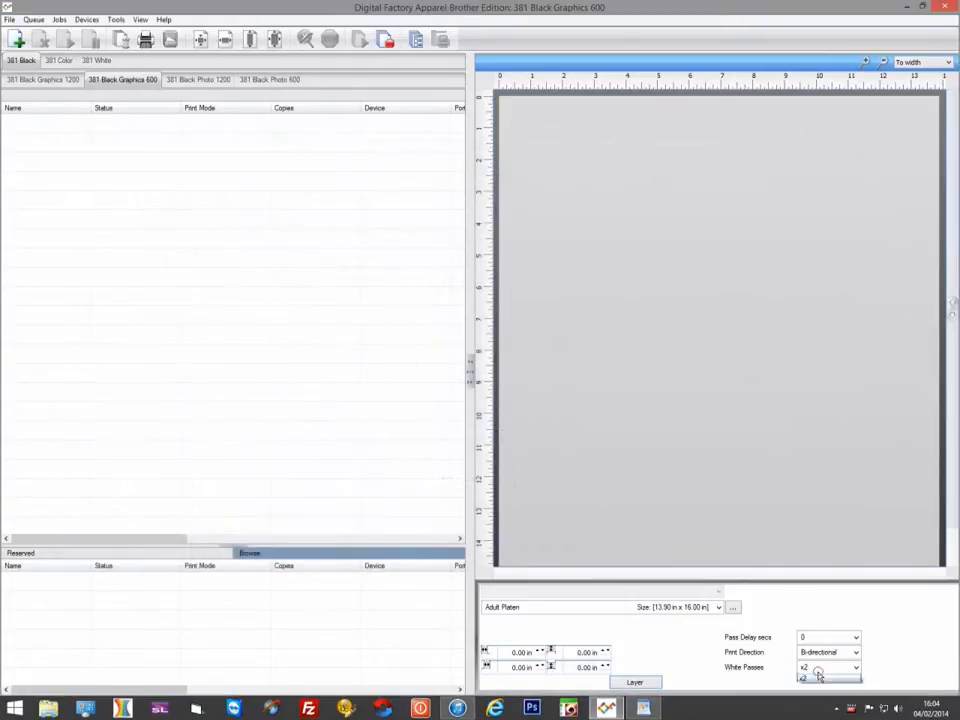
{"action": "left_click", "coordinate": [856, 668]}
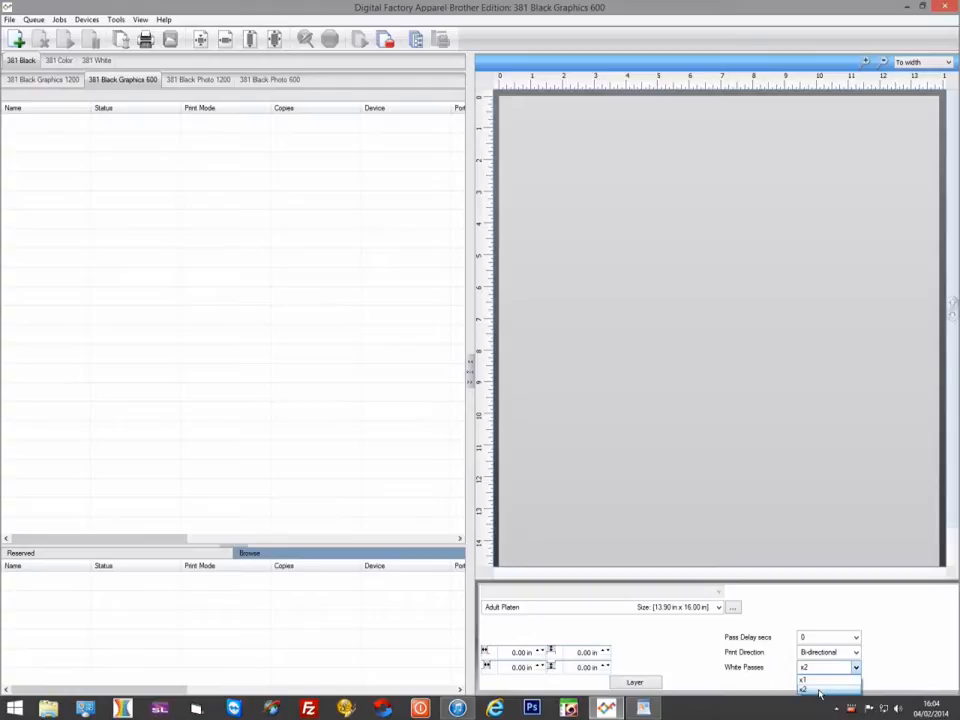
{"action": "left_click", "coordinate": [804, 680]}
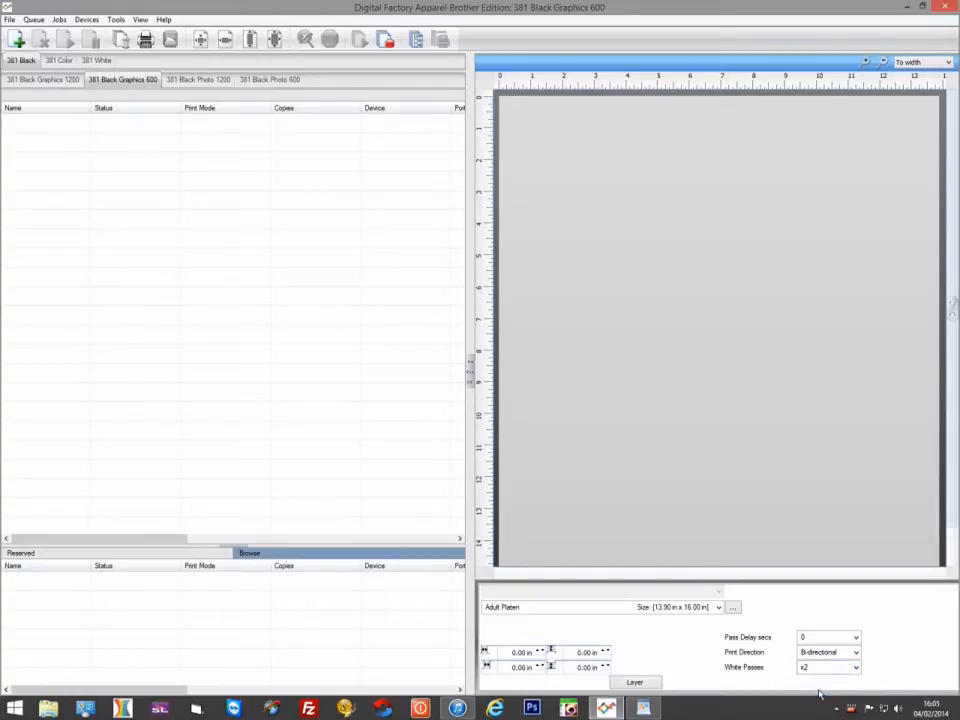
{"action": "mouse_move", "coordinate": [896, 628]}
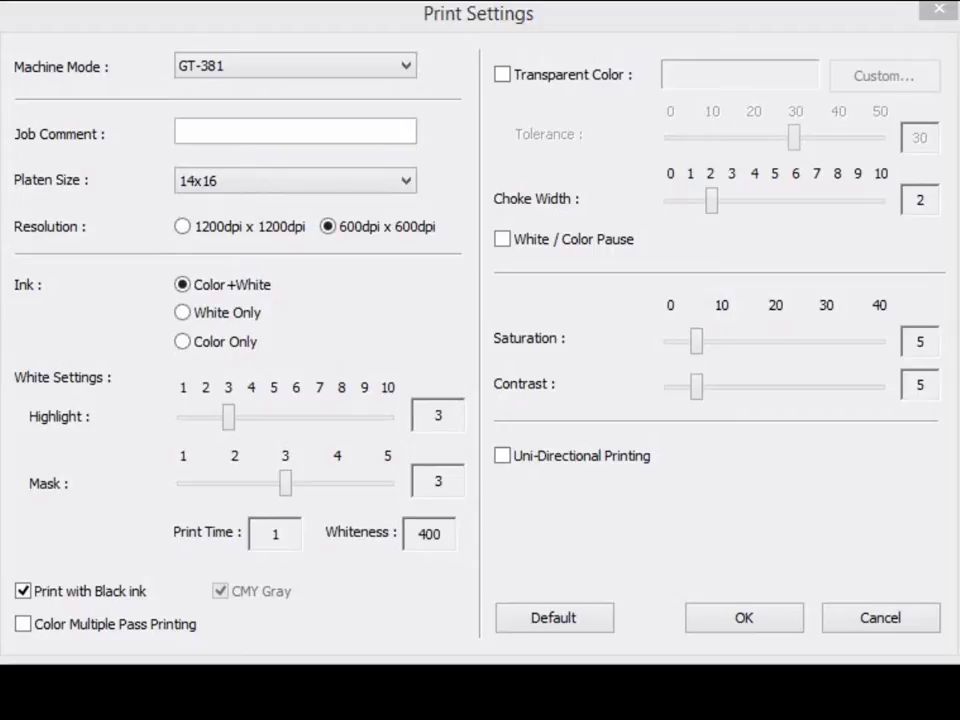
{"action": "mouse_move", "coordinate": [848, 180]}
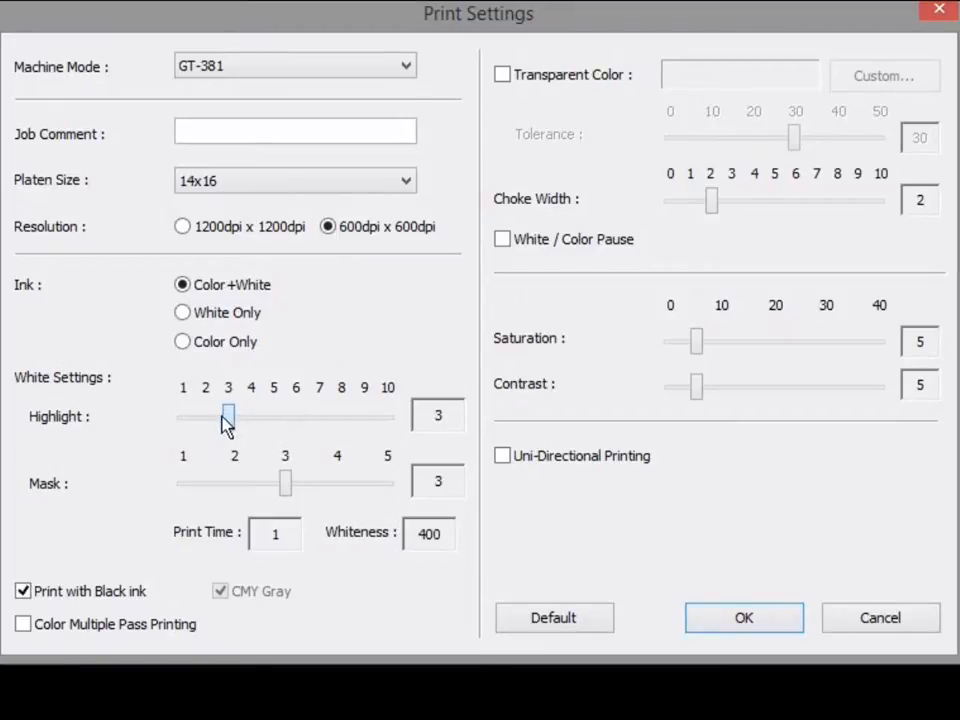
Step: Adjust the white Highlight slider through 2, 3 and 4 up to 6, giving whiteness 667 and two passes
{"action": "left_click_drag", "start_coordinate": [228, 418], "coordinate": [204, 418]}
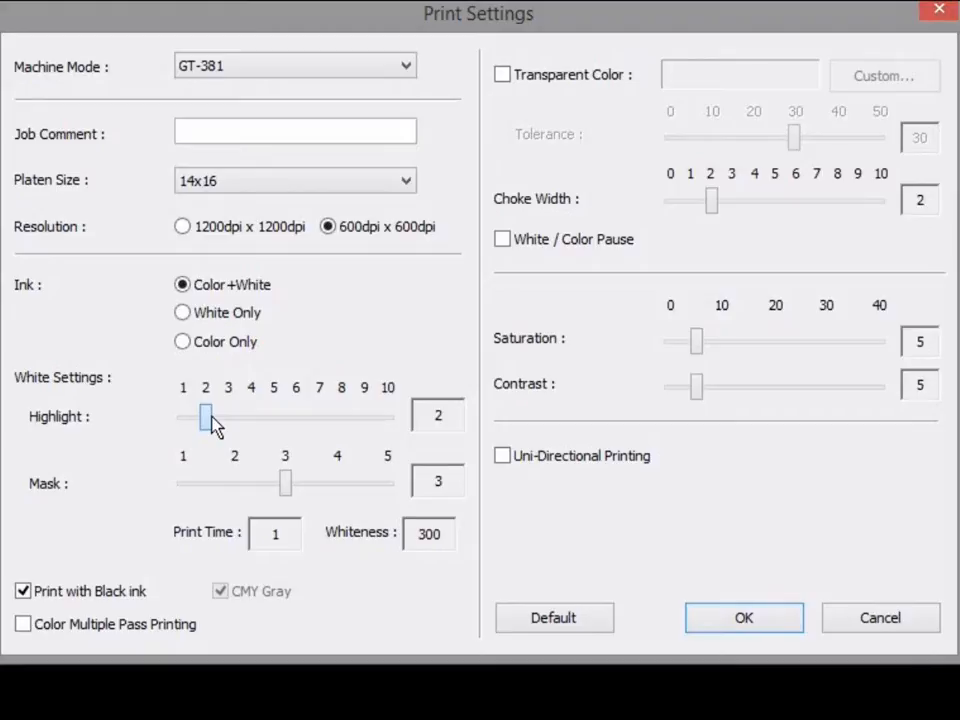
{"action": "left_click_drag", "start_coordinate": [204, 416], "coordinate": [228, 416]}
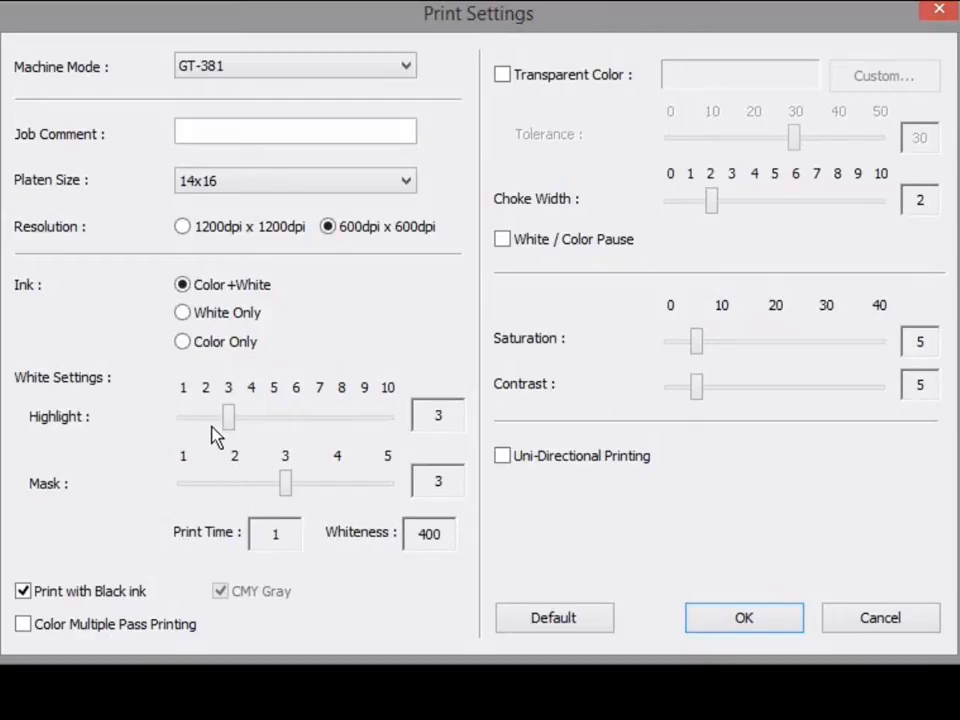
{"action": "left_click_drag", "start_coordinate": [228, 418], "coordinate": [252, 418]}
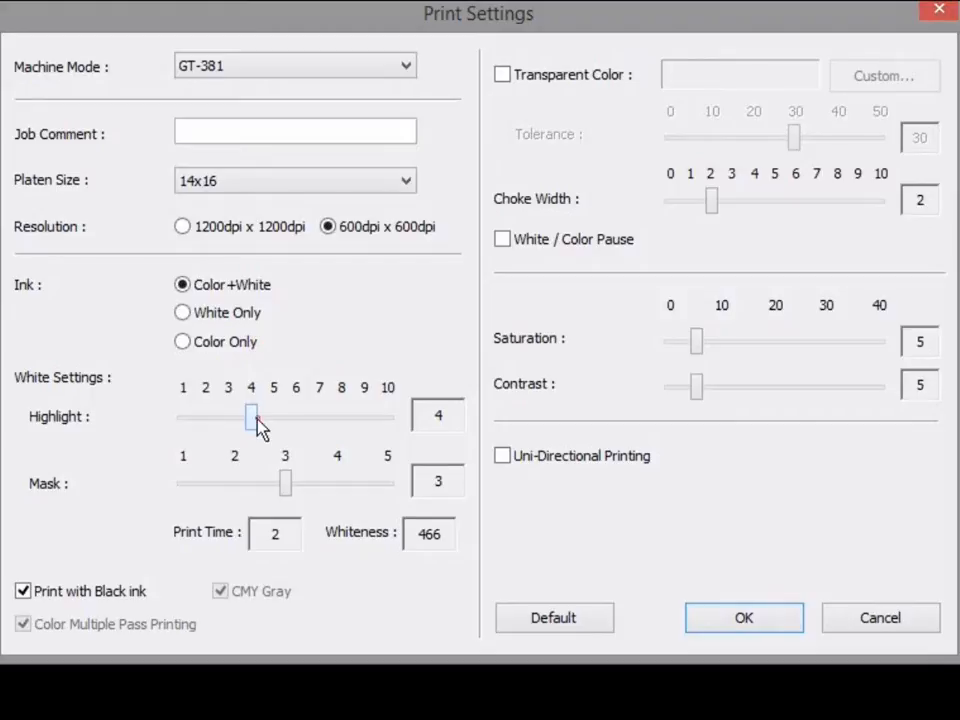
{"action": "left_click_drag", "start_coordinate": [252, 418], "coordinate": [296, 418]}
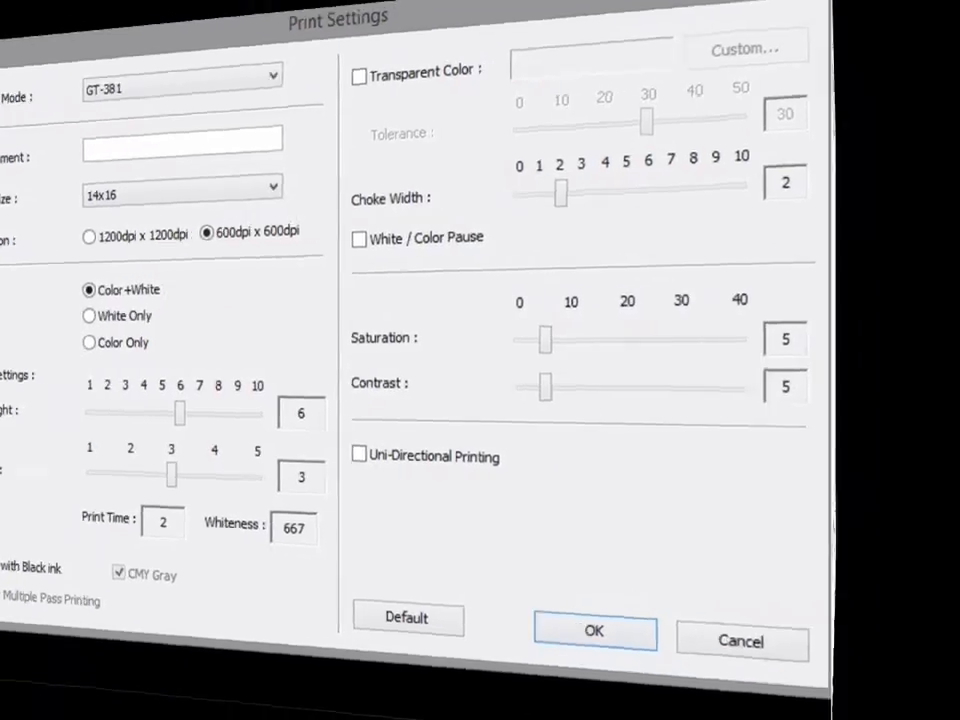
Step: Review the White 600 and White+Color 1200 layers of the Black Graphics 1200 queue, then close its properties
{"action": "left_click", "coordinate": [594, 632]}
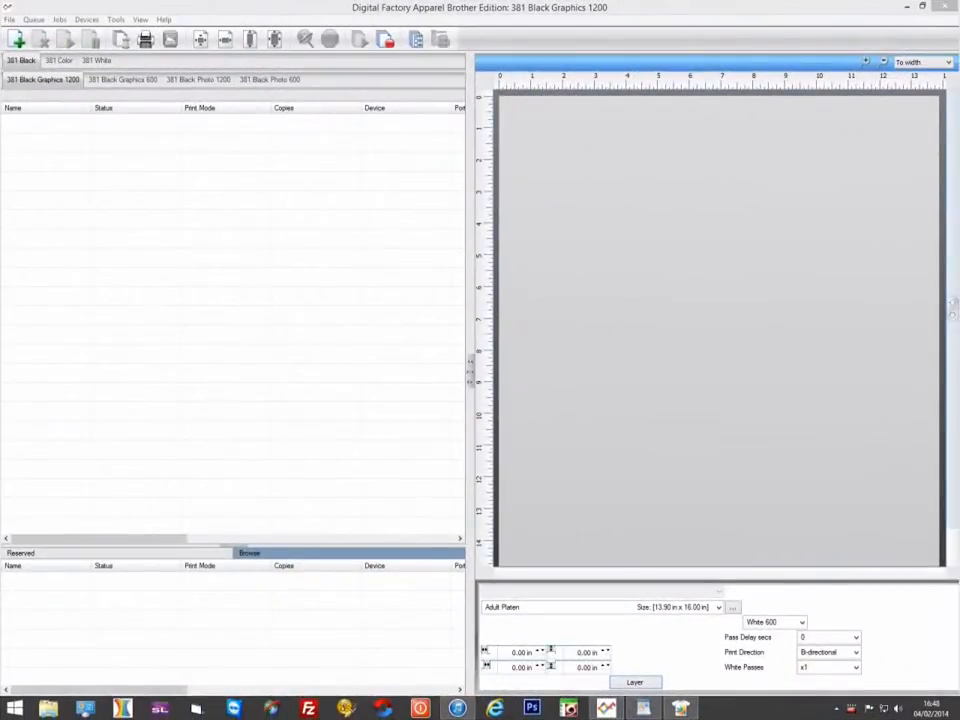
{"action": "mouse_move", "coordinate": [448, 356]}
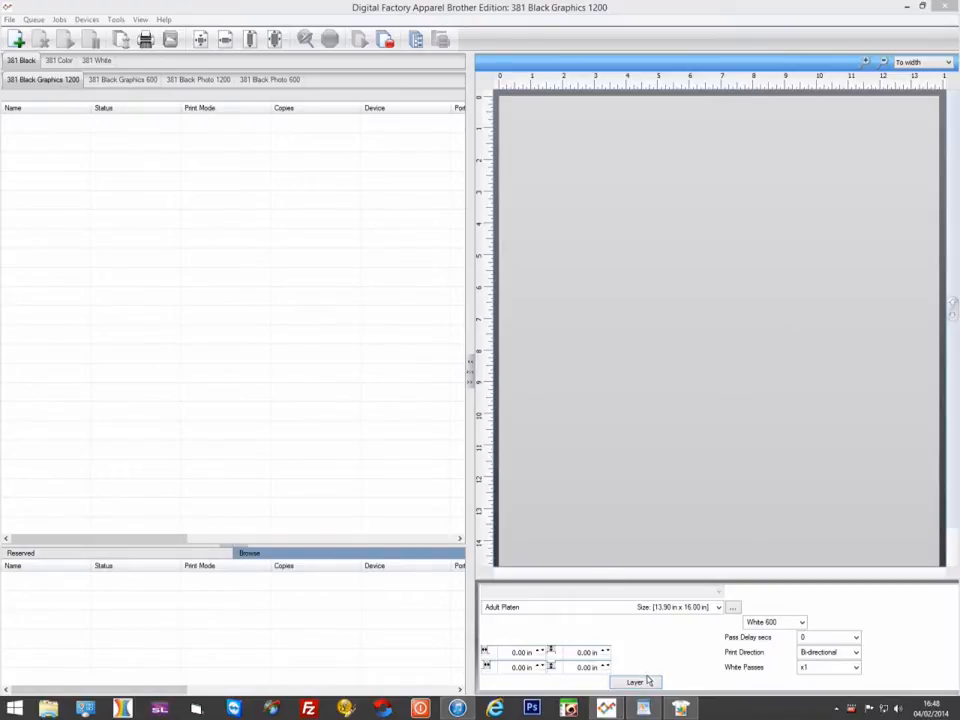
{"action": "left_click", "coordinate": [636, 682]}
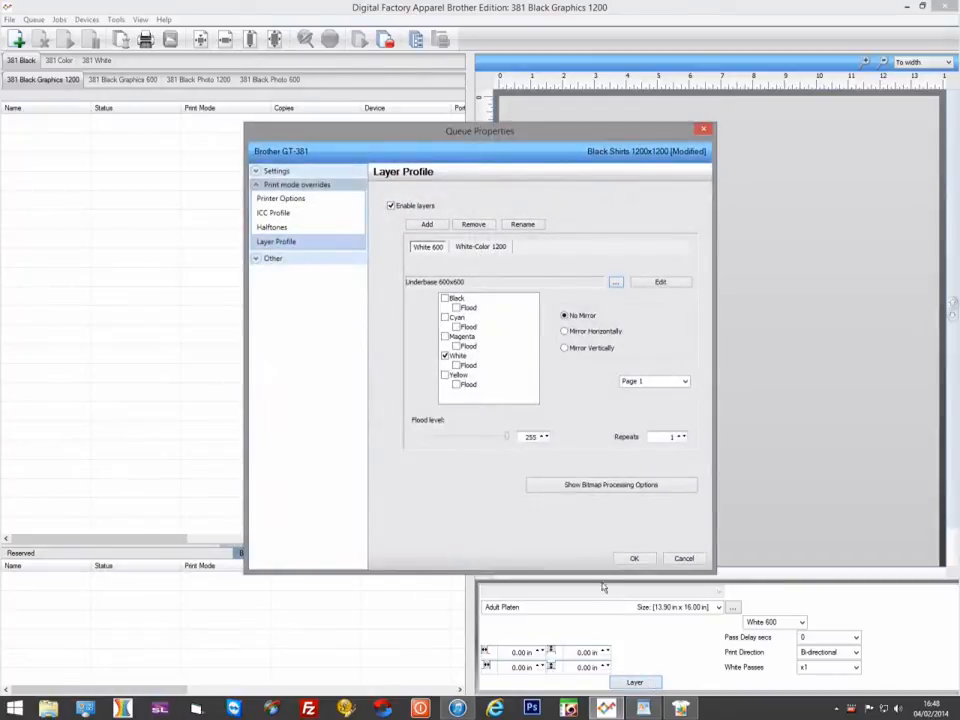
{"action": "mouse_move", "coordinate": [510, 388]}
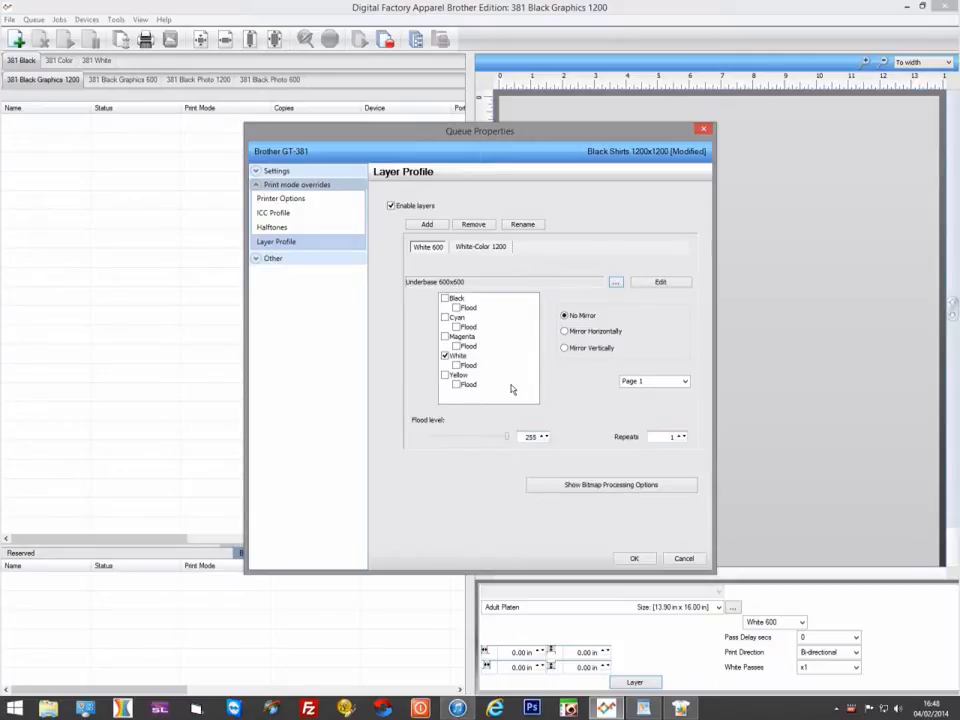
{"action": "mouse_move", "coordinate": [430, 312]}
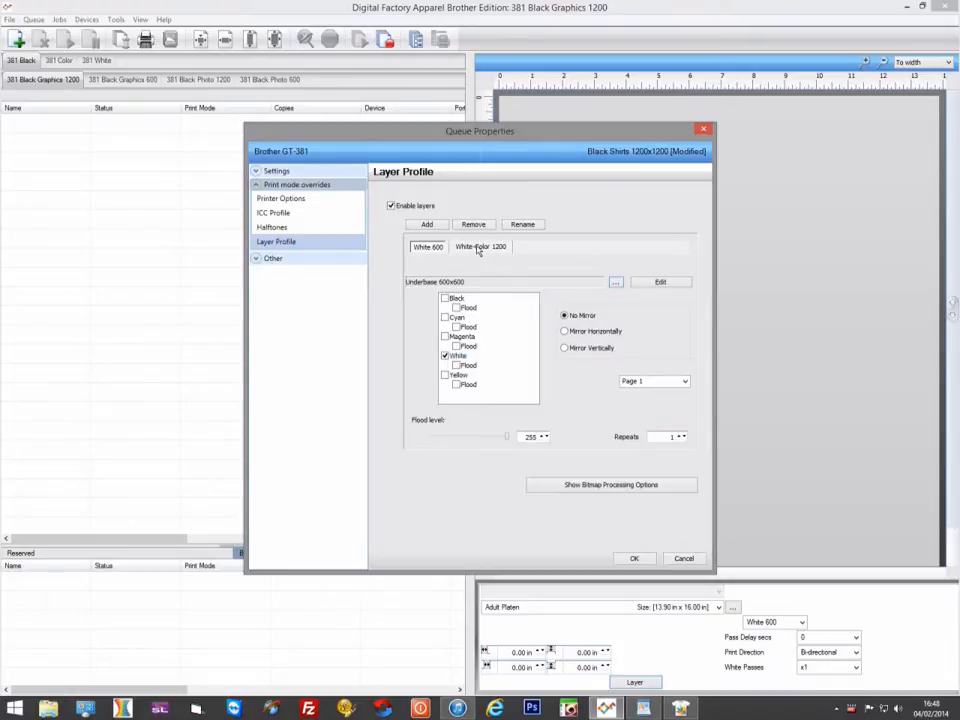
{"action": "left_click", "coordinate": [482, 248]}
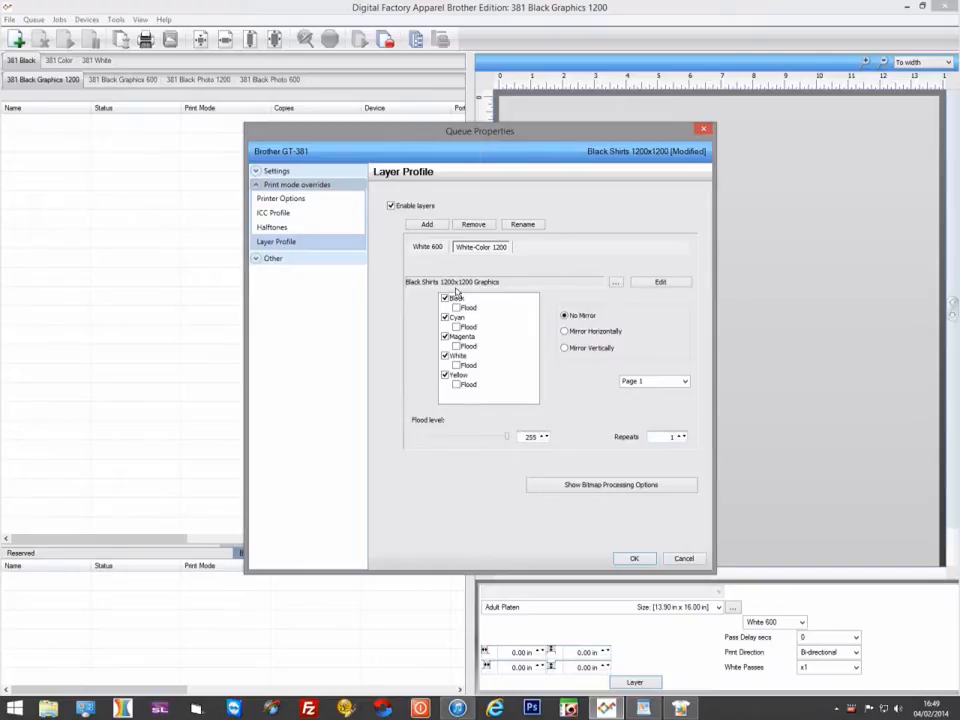
{"action": "left_click", "coordinate": [612, 484]}
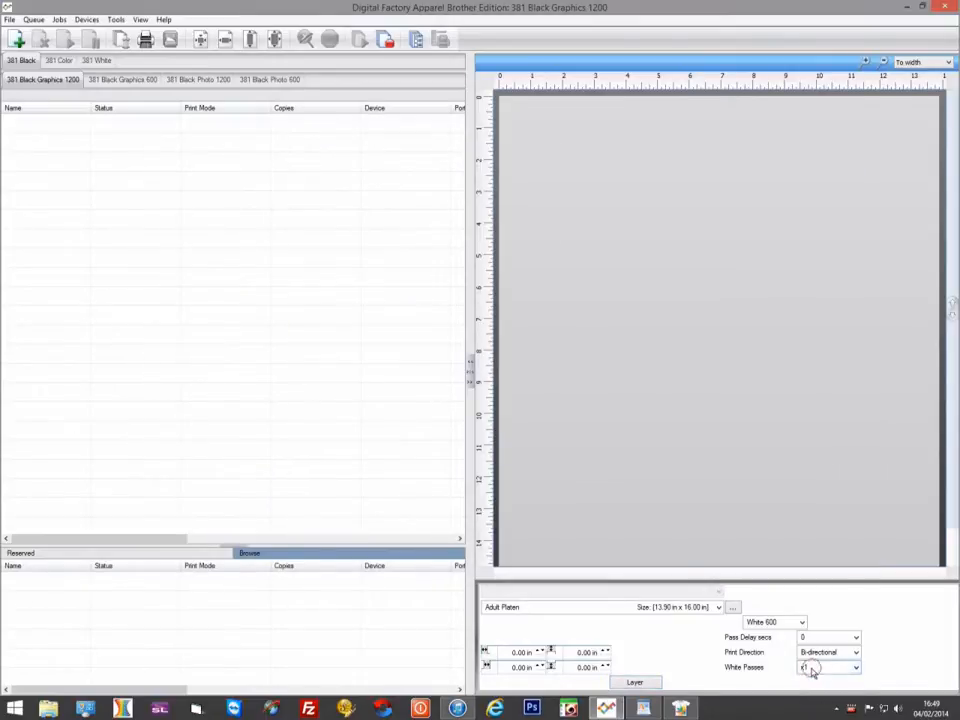
Step: Make White-Color 1200 the active layer, then return to the 381 Black Graphics 600 queue
{"action": "left_click", "coordinate": [800, 622]}
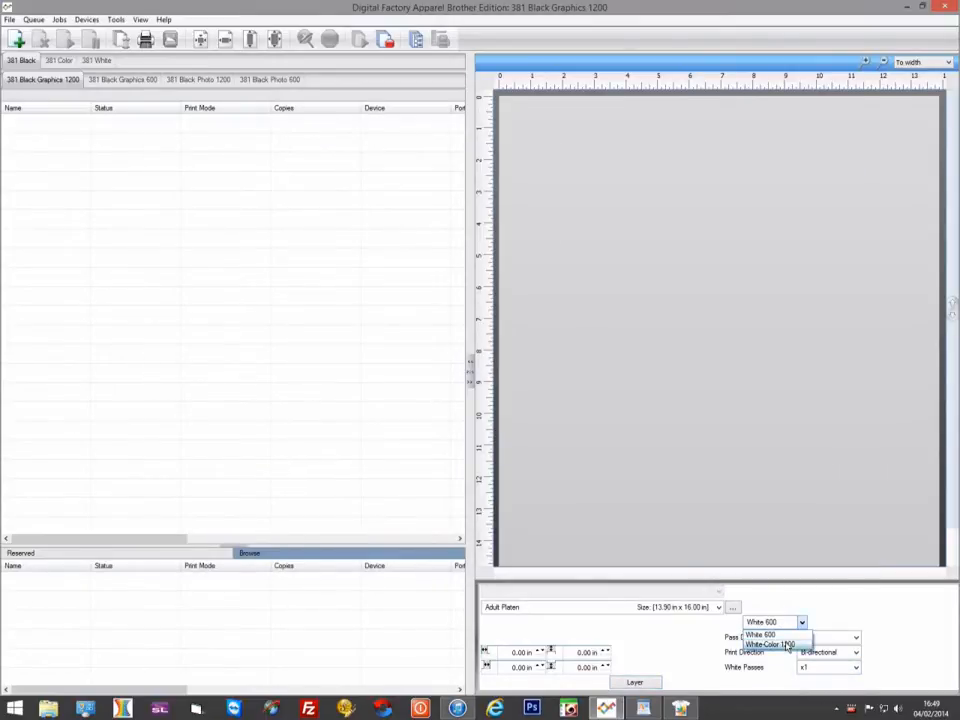
{"action": "left_click", "coordinate": [770, 644]}
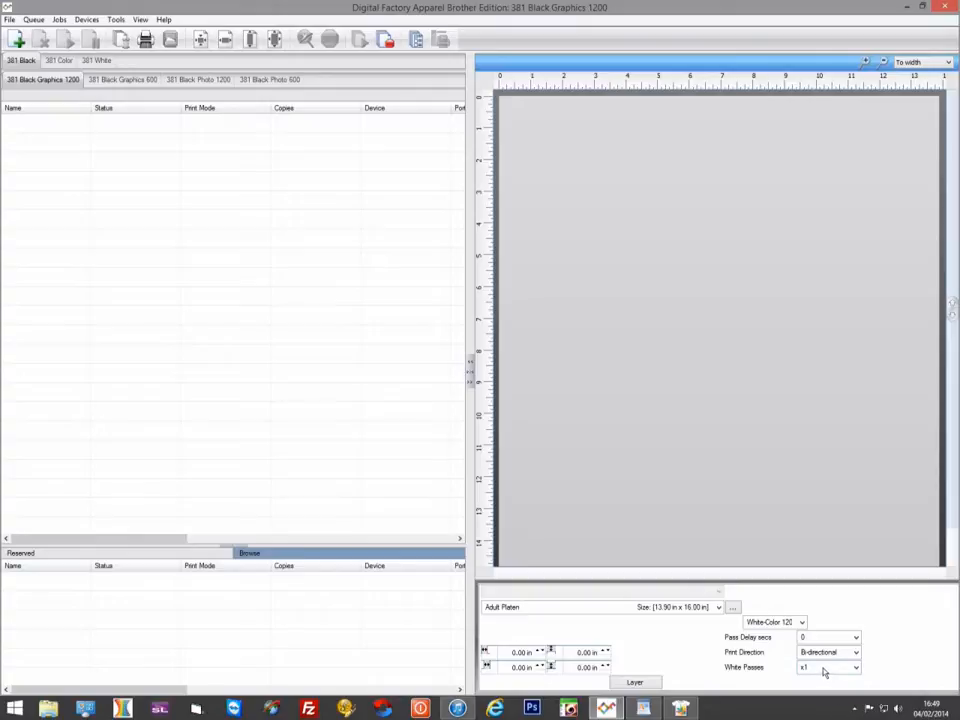
{"action": "mouse_move", "coordinate": [604, 476]}
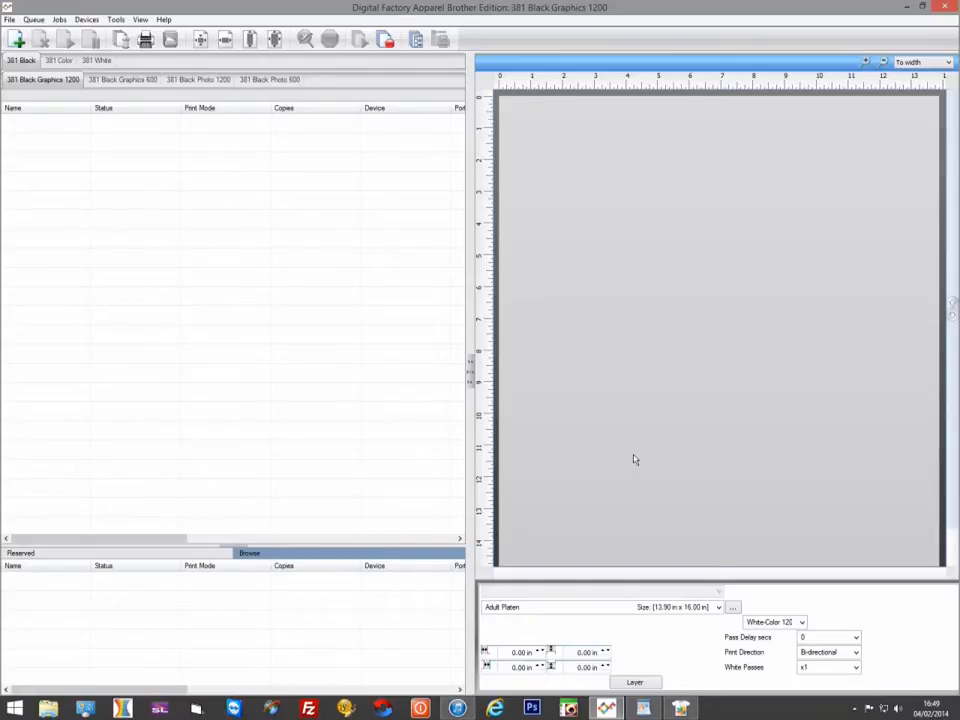
{"action": "left_click", "coordinate": [122, 80]}
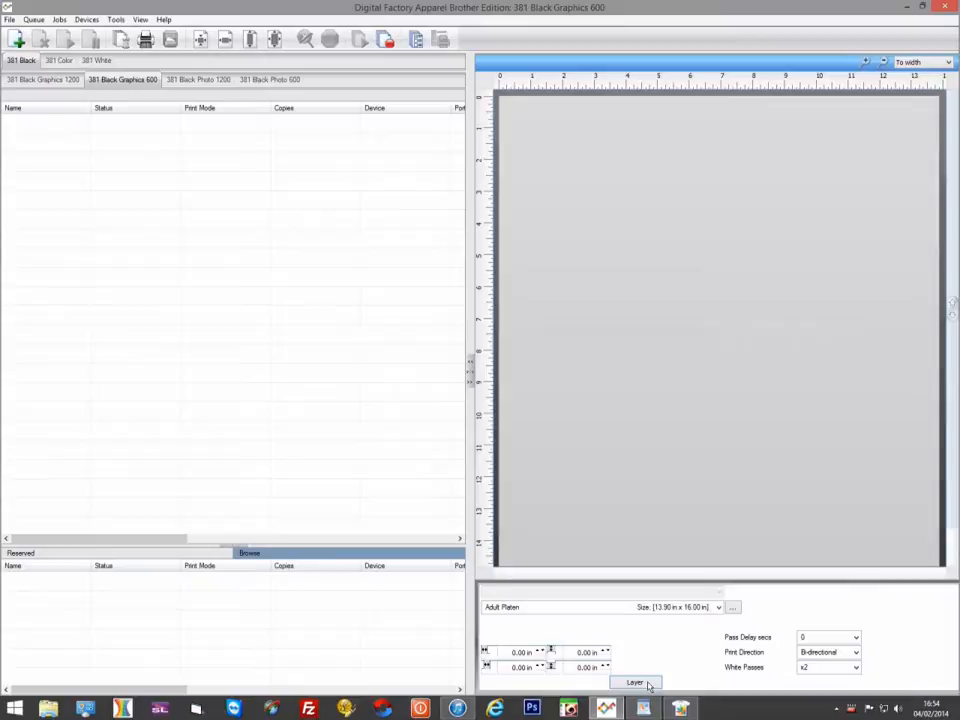
Step: Choose the white underbase strength in the Black Graphics 600 queue's layer bitmap options
{"action": "left_click", "coordinate": [636, 682]}
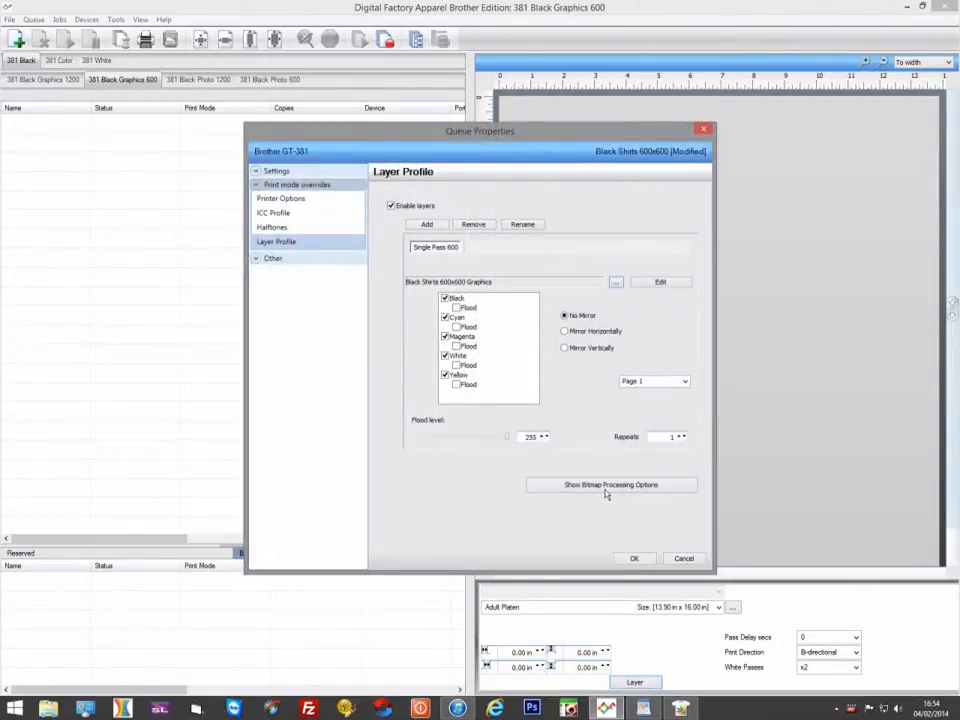
{"action": "left_click", "coordinate": [612, 484]}
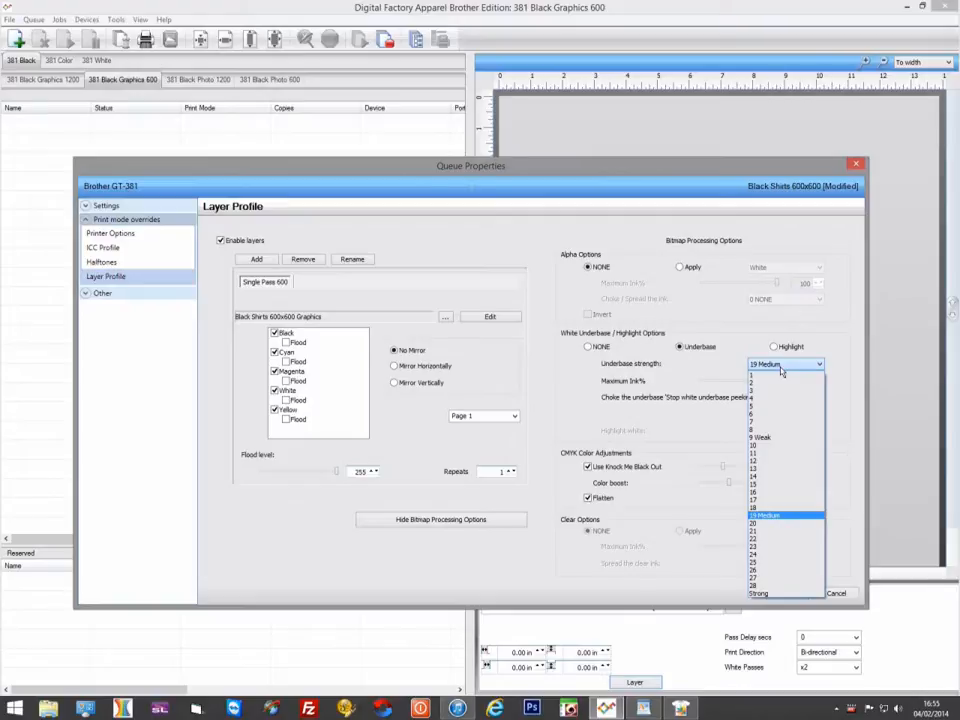
{"action": "left_click", "coordinate": [268, 212]}
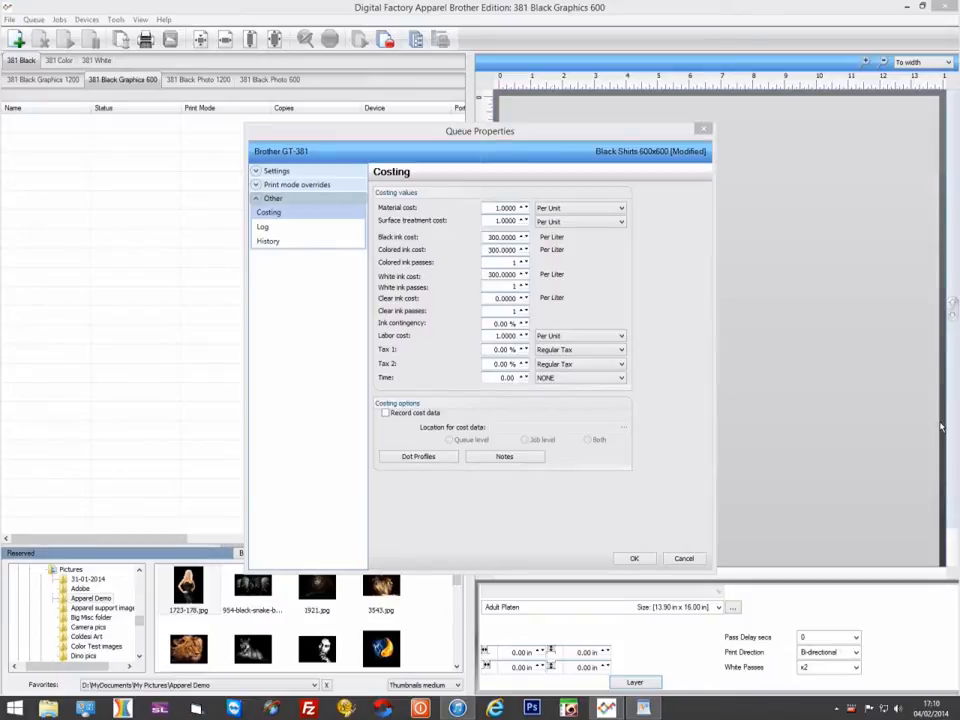
{"action": "mouse_move", "coordinate": [896, 430]}
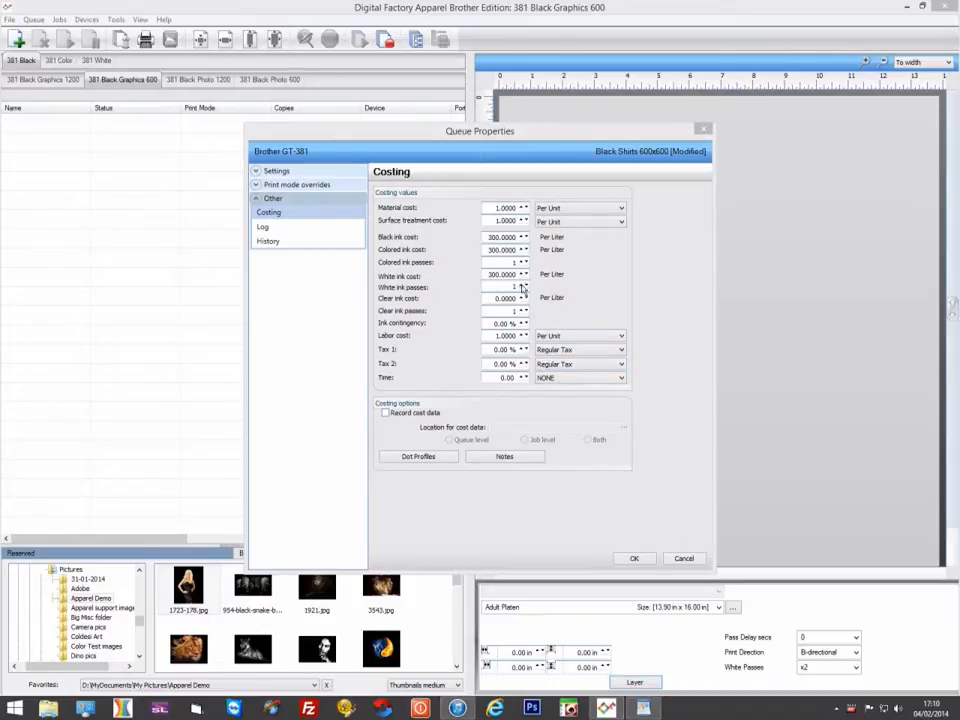
Step: Adjust the Costing page's white ink passes count and save the queue properties
{"action": "left_click", "coordinate": [524, 284]}
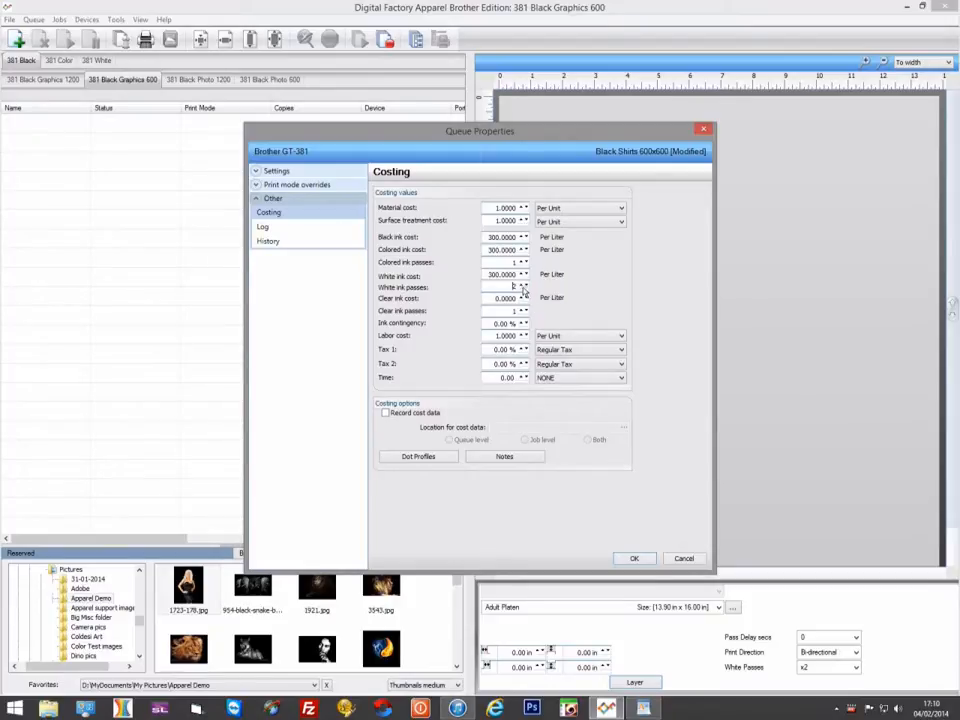
{"action": "left_click", "coordinate": [502, 288]}
{"action": "type", "text": "8"}
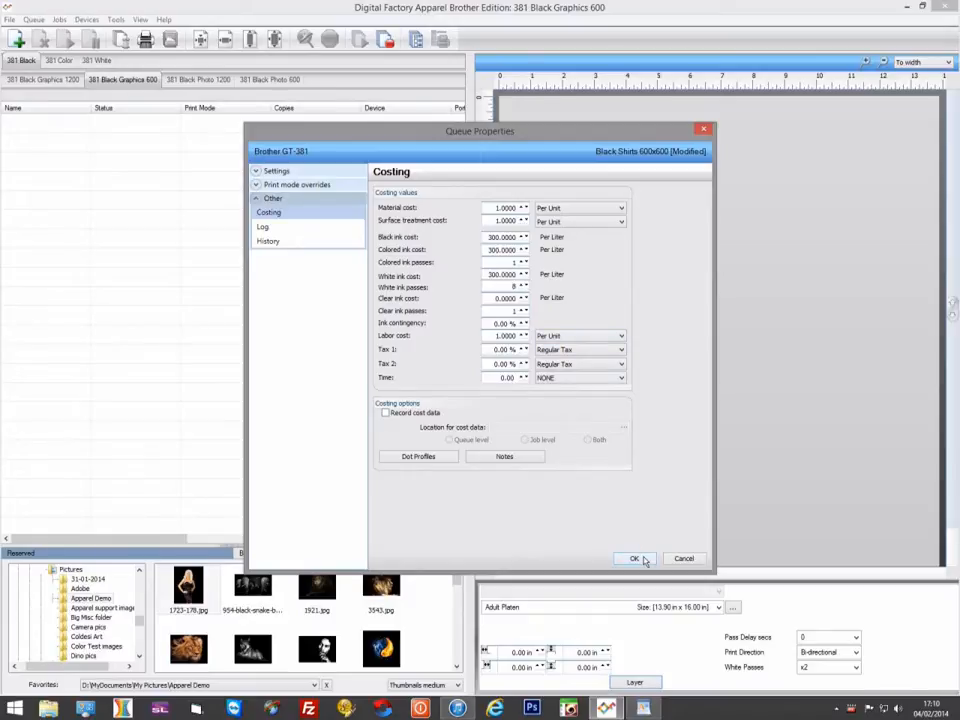
{"action": "left_click", "coordinate": [634, 558]}
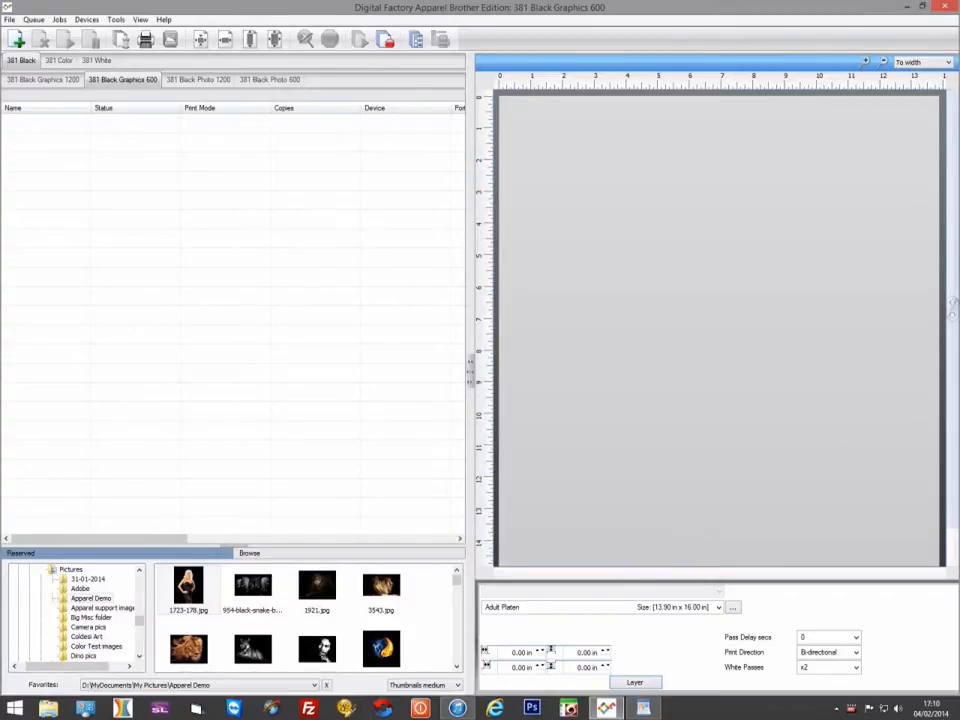
Step: Add 1723-176.jpg as a job and show its Costs page under Job Ticket Properties > Other
{"action": "double_click", "coordinate": [188, 588]}
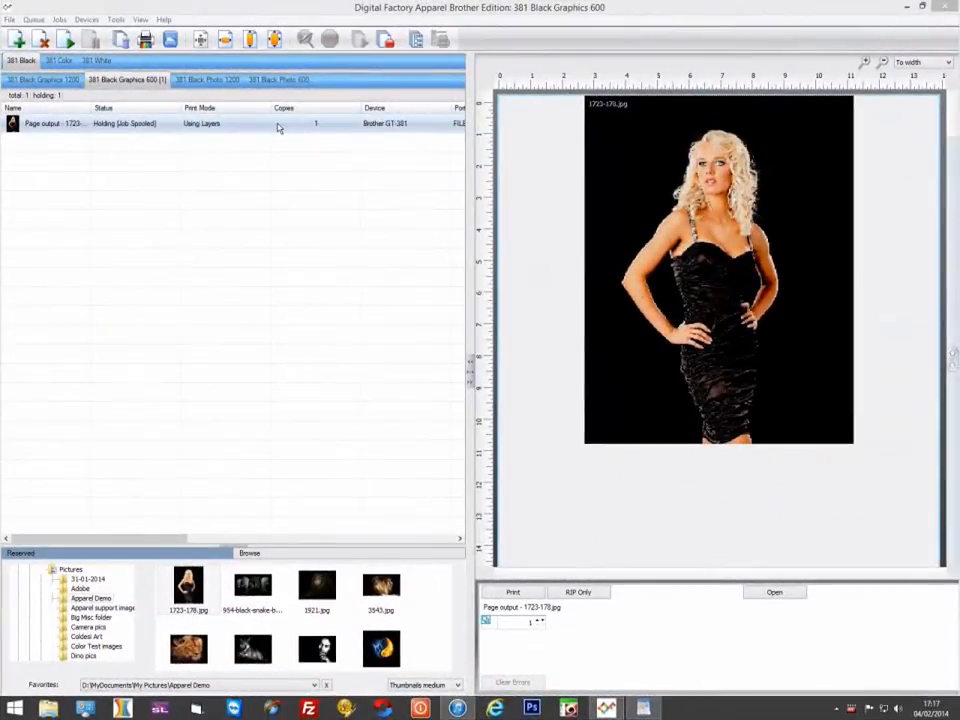
{"action": "right_click", "coordinate": [56, 124]}
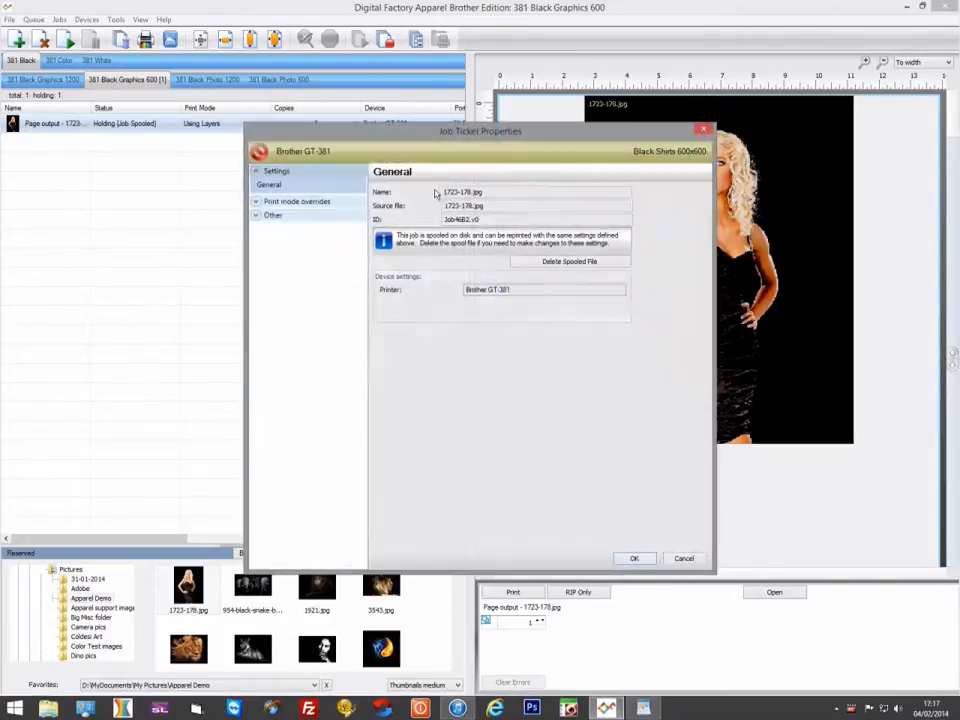
{"action": "left_click", "coordinate": [272, 216]}
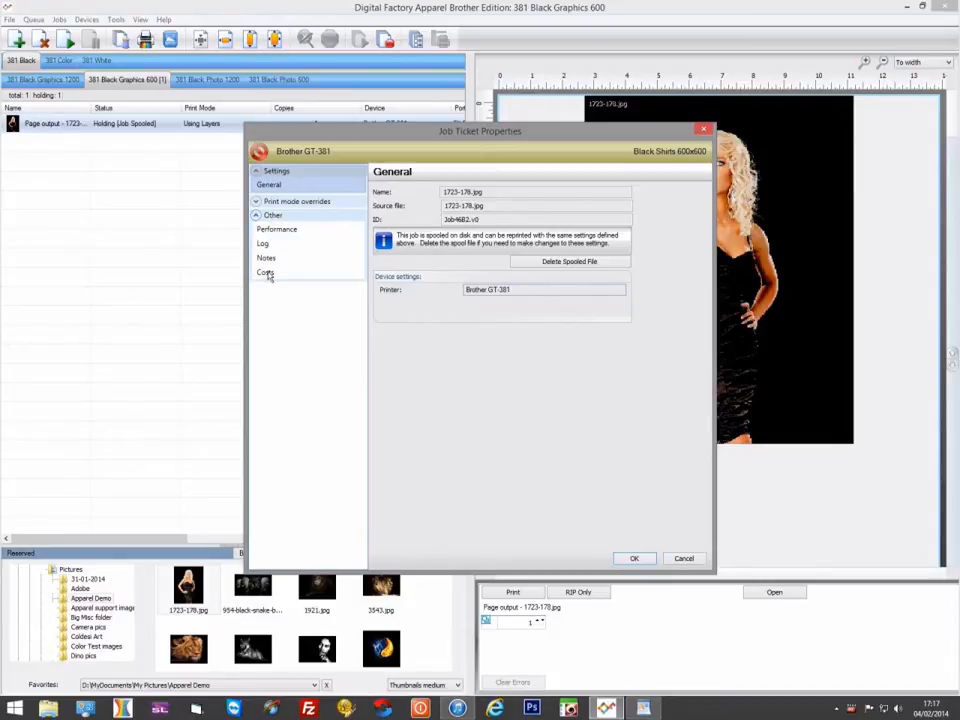
{"action": "left_click", "coordinate": [266, 272]}
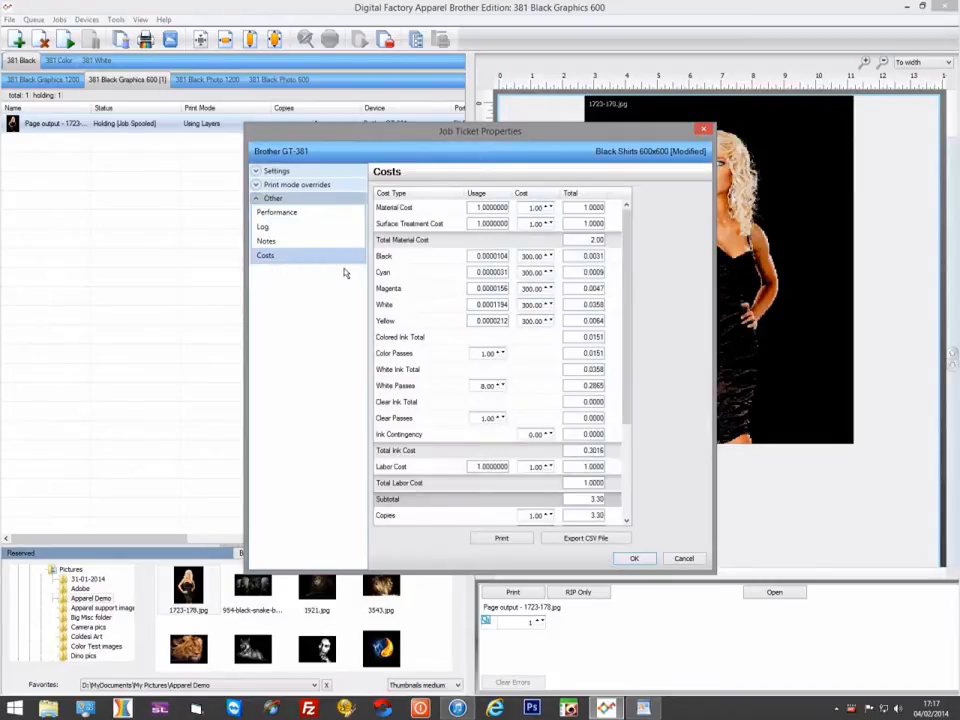
{"action": "mouse_move", "coordinate": [418, 272]}
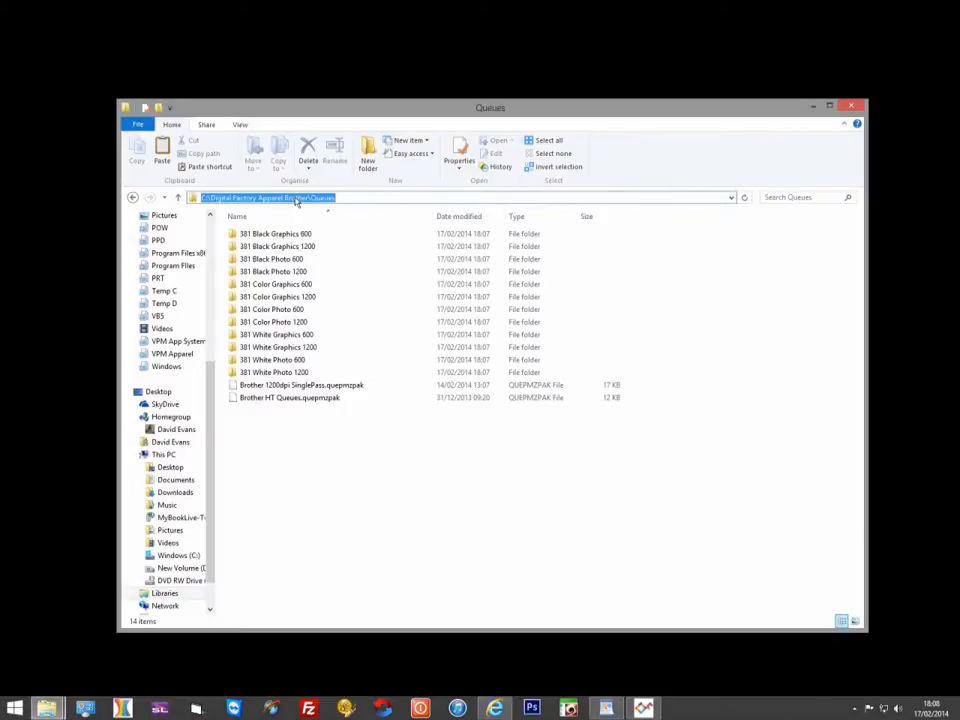
Step: Launch Brother 1200dpi SinglePass.queuepak from the Queues folder for installation
{"action": "left_click", "coordinate": [300, 384]}
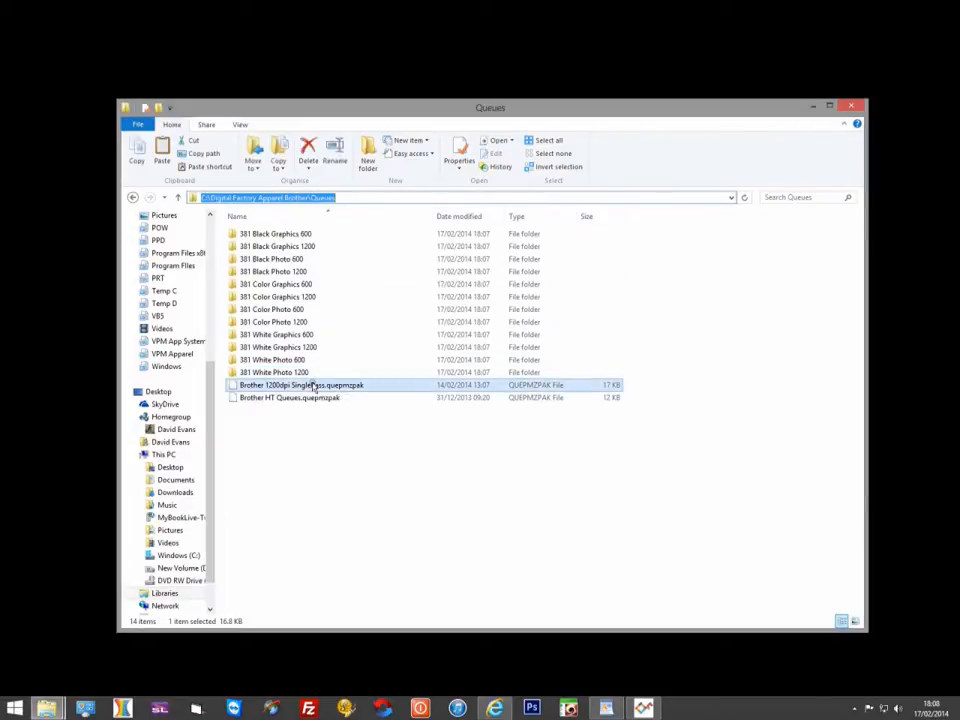
{"action": "left_click", "coordinate": [290, 396]}
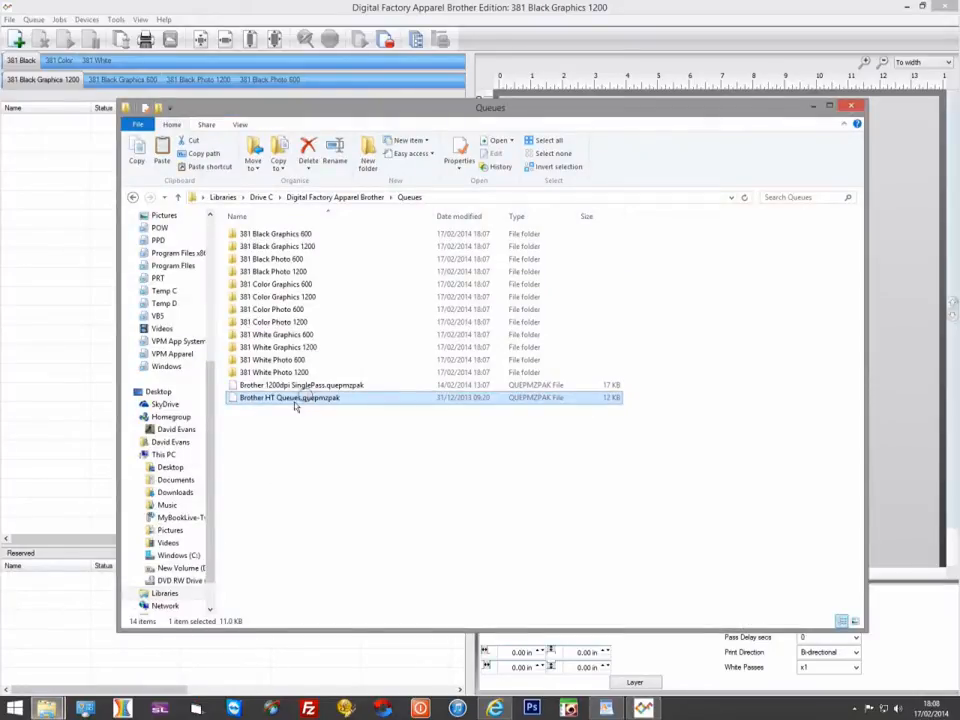
{"action": "mouse_move", "coordinate": [84, 368]}
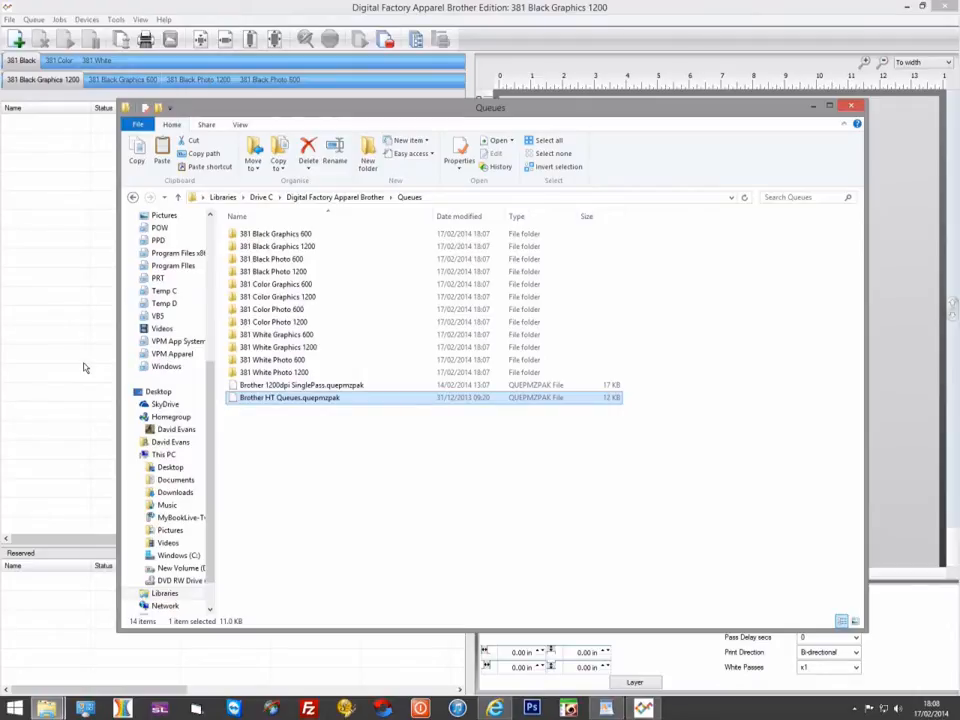
Step: Install Brother HT Queues.queuepak and review the new 600 HT queues on the Black, Color and White printers
{"action": "double_click", "coordinate": [288, 396]}
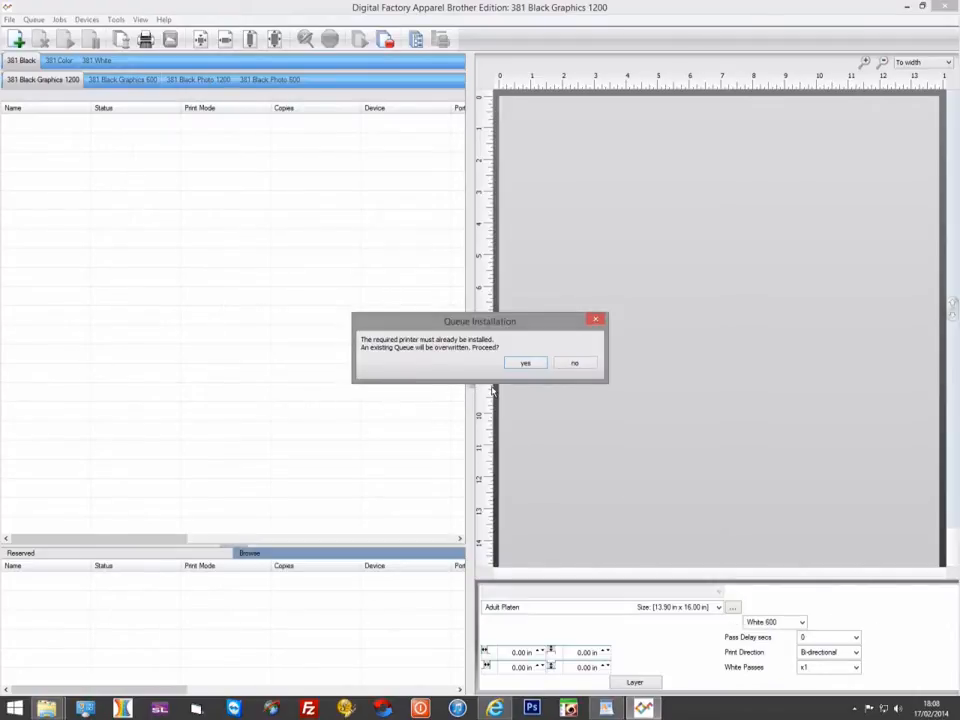
{"action": "left_click", "coordinate": [524, 362]}
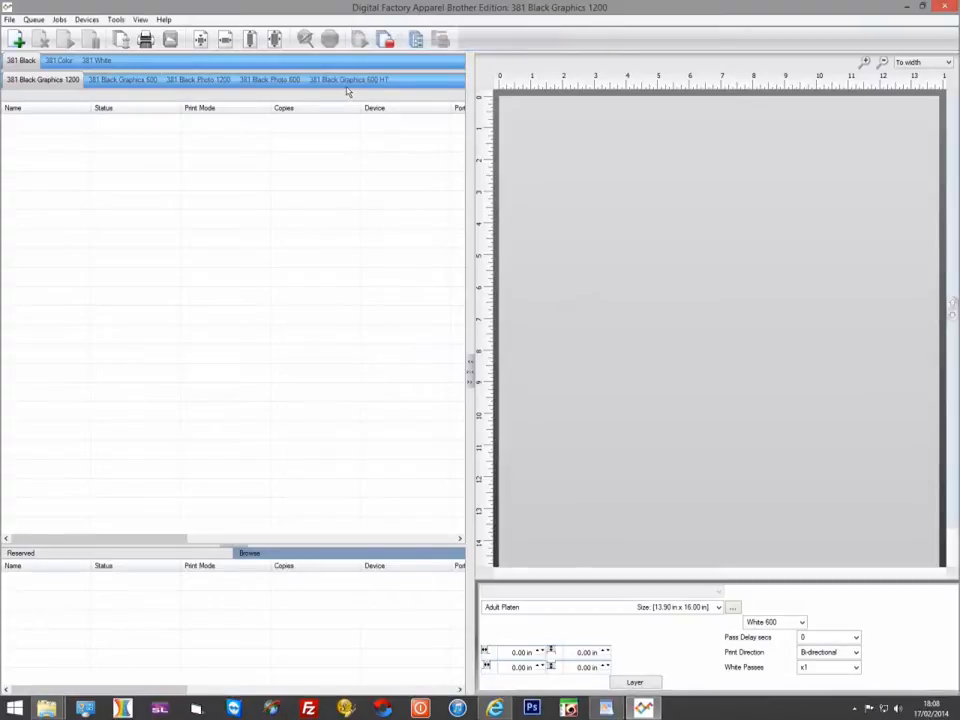
{"action": "left_click", "coordinate": [348, 80]}
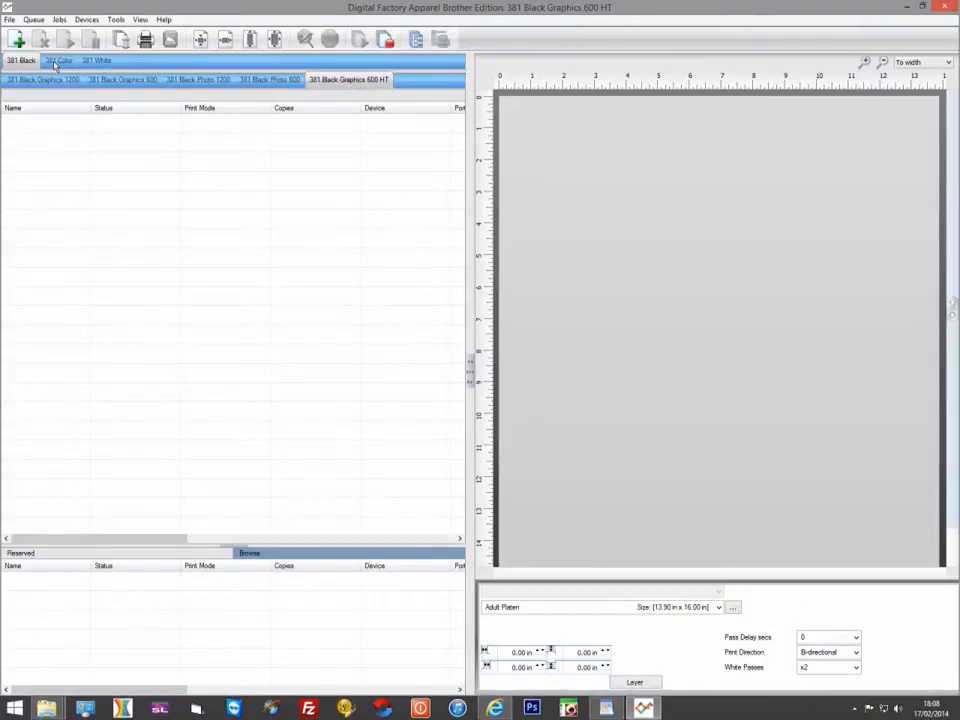
{"action": "left_click", "coordinate": [60, 60]}
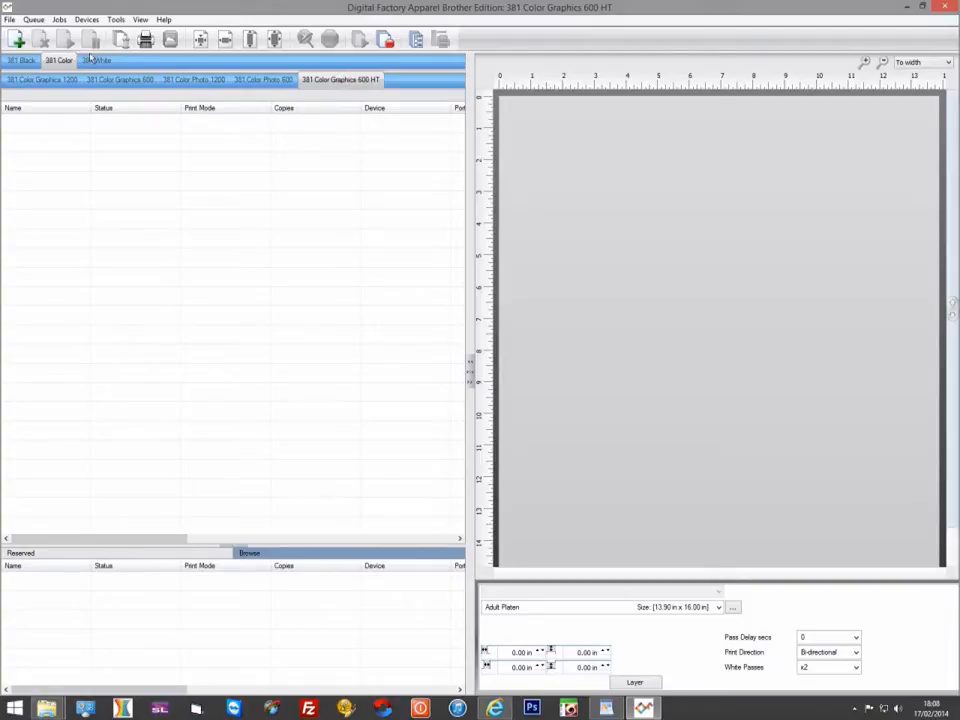
{"action": "left_click", "coordinate": [96, 60]}
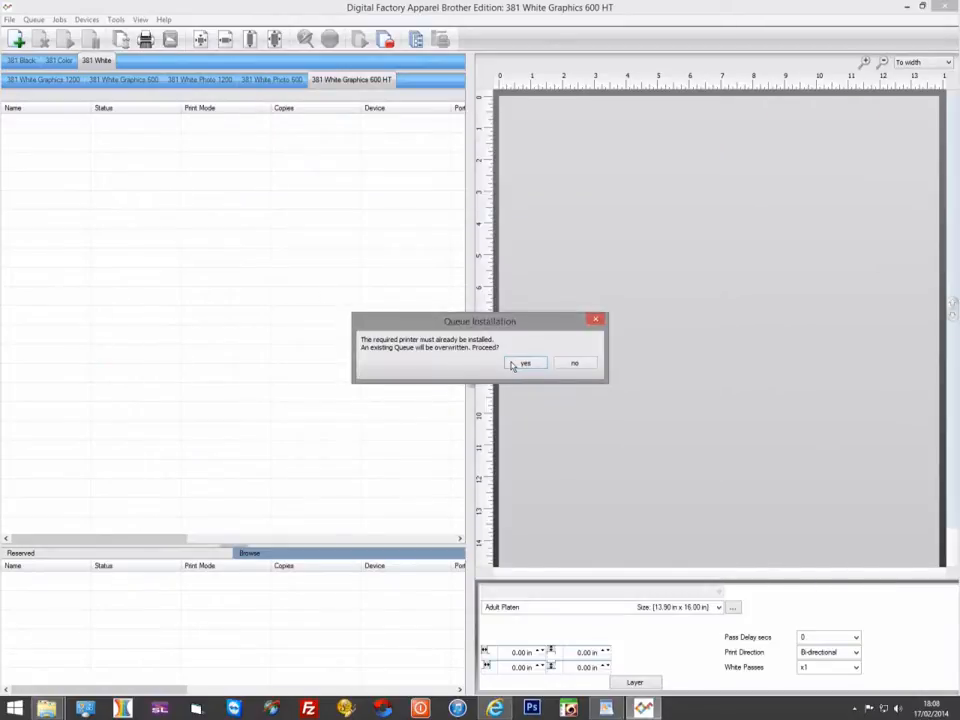
Step: Confirm overwriting the existing queue and recheck the Color and Black printers' HT tabs
{"action": "left_click", "coordinate": [524, 364]}
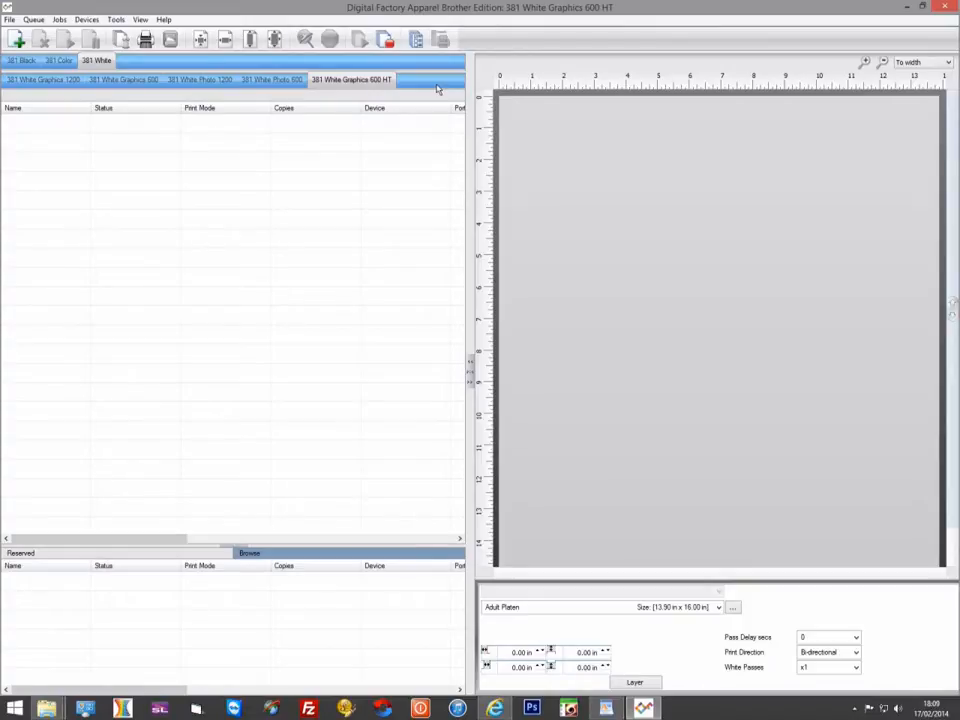
{"action": "left_click", "coordinate": [58, 60]}
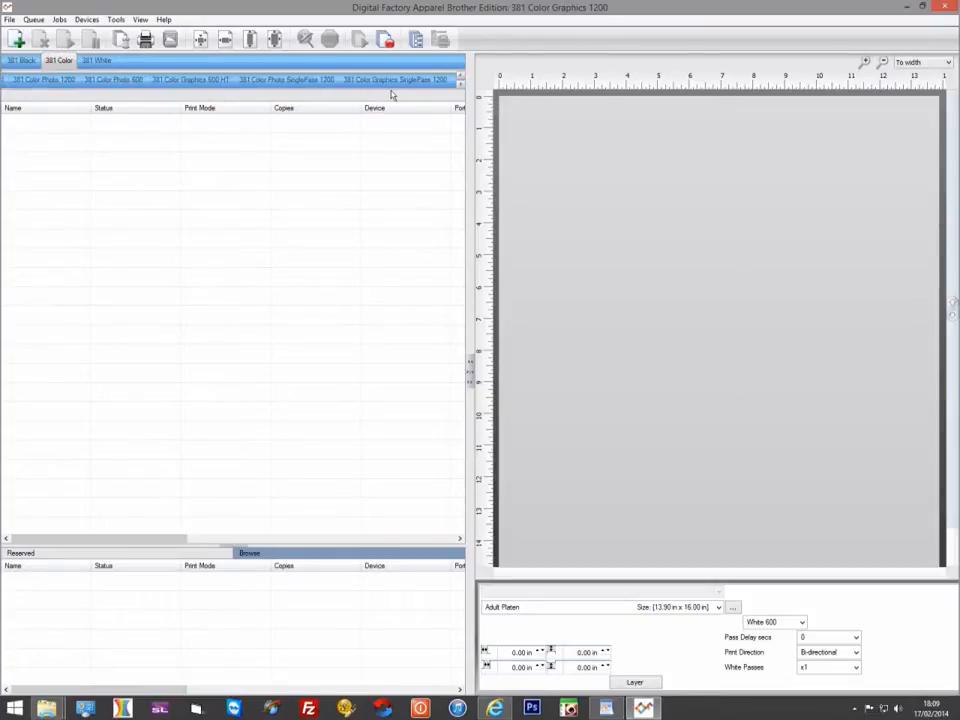
{"action": "left_click", "coordinate": [22, 60]}
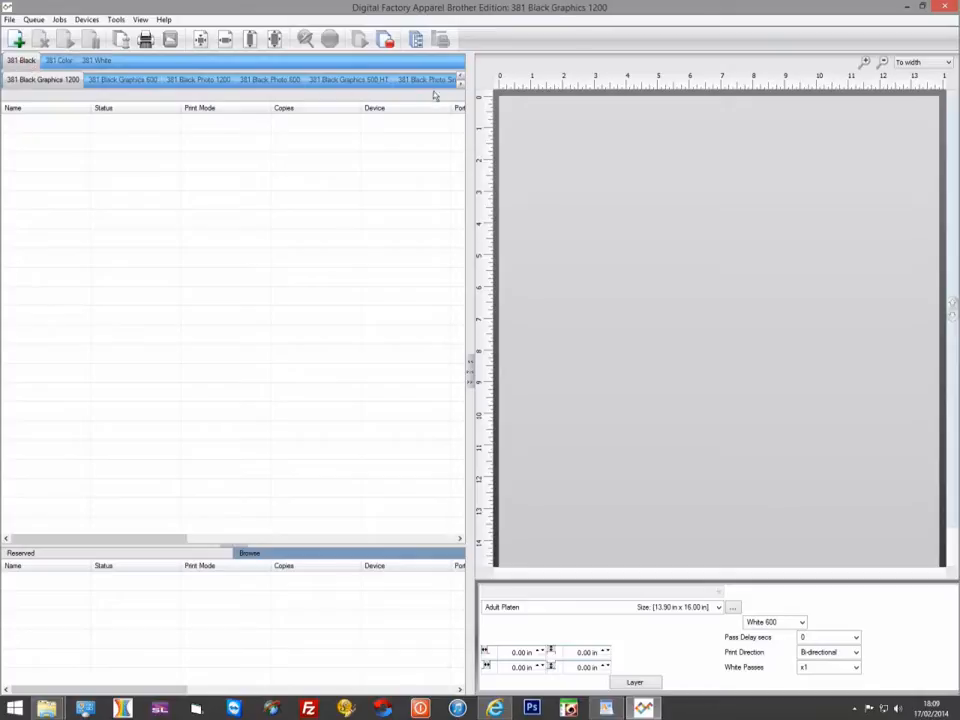